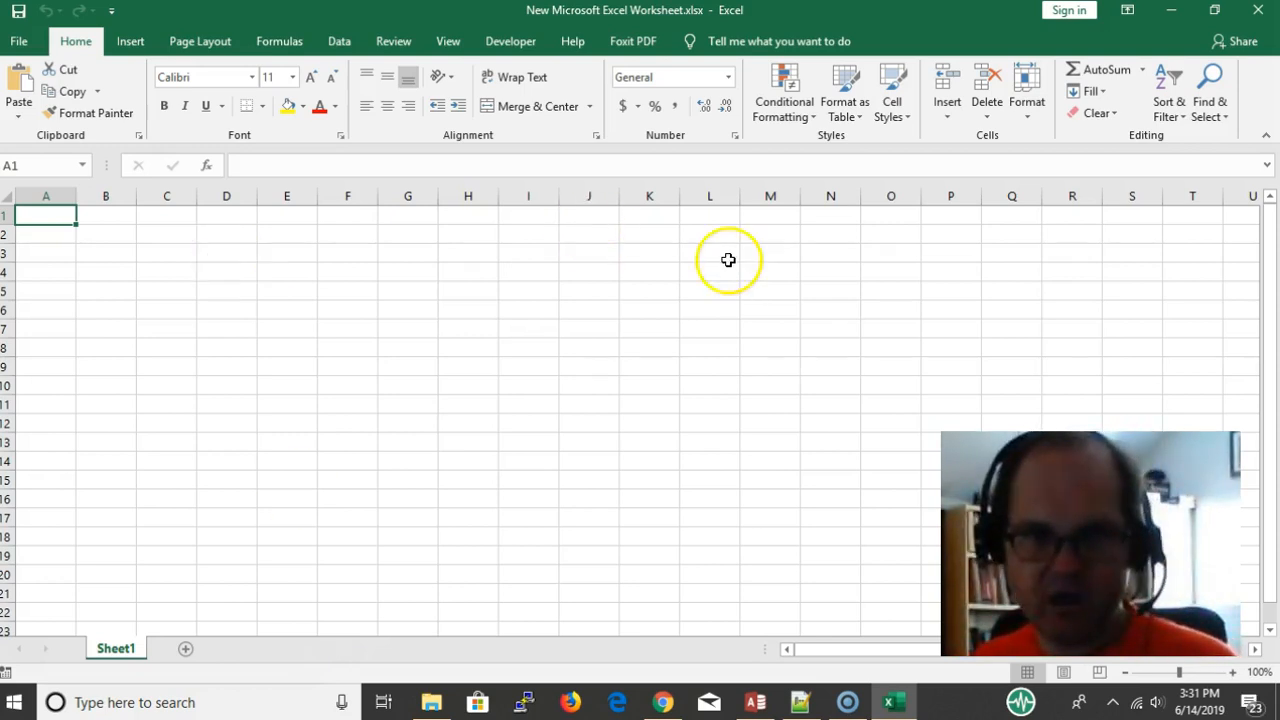
pyautogui.moveTo(810, 373)
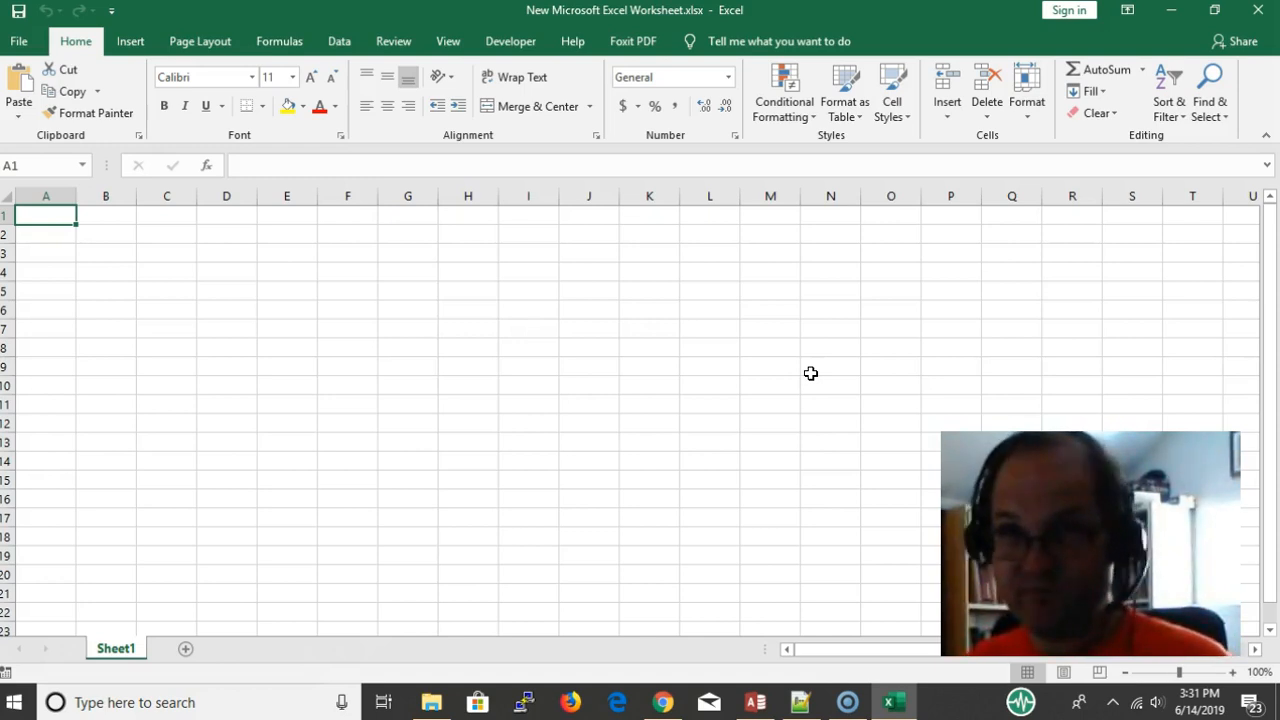
pyautogui.moveTo(702, 358)
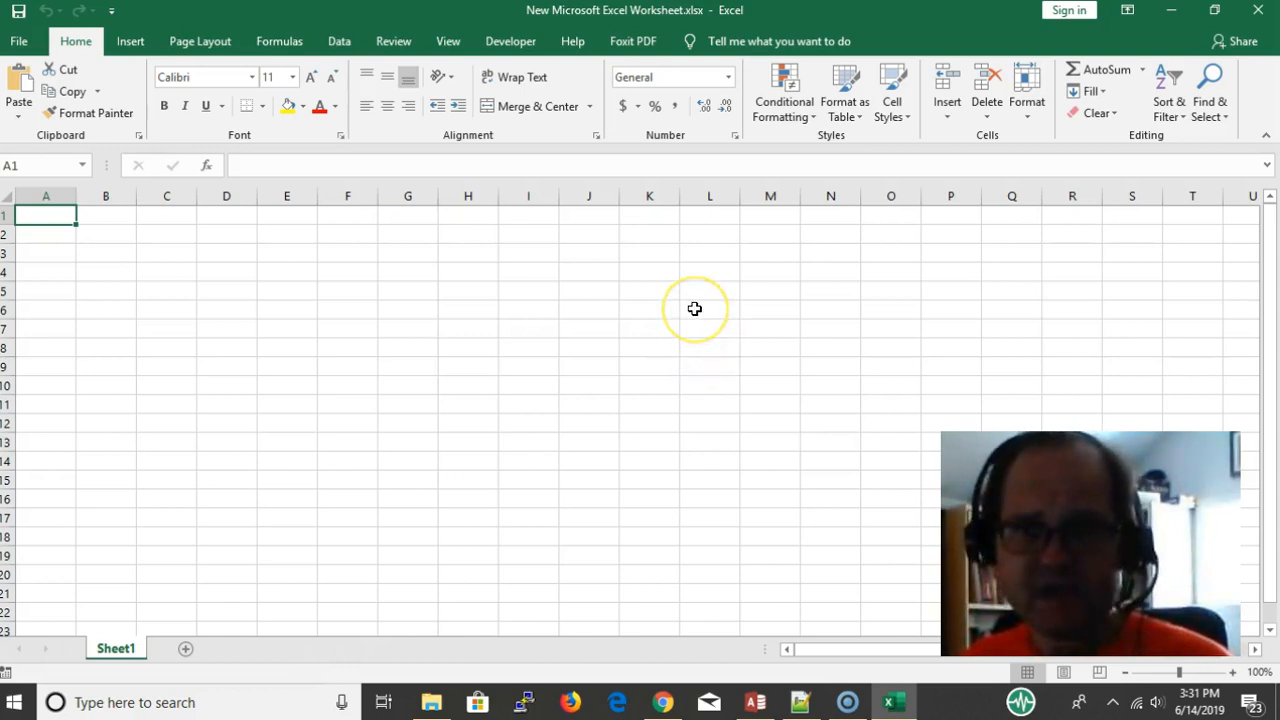
pyautogui.moveTo(537, 22)
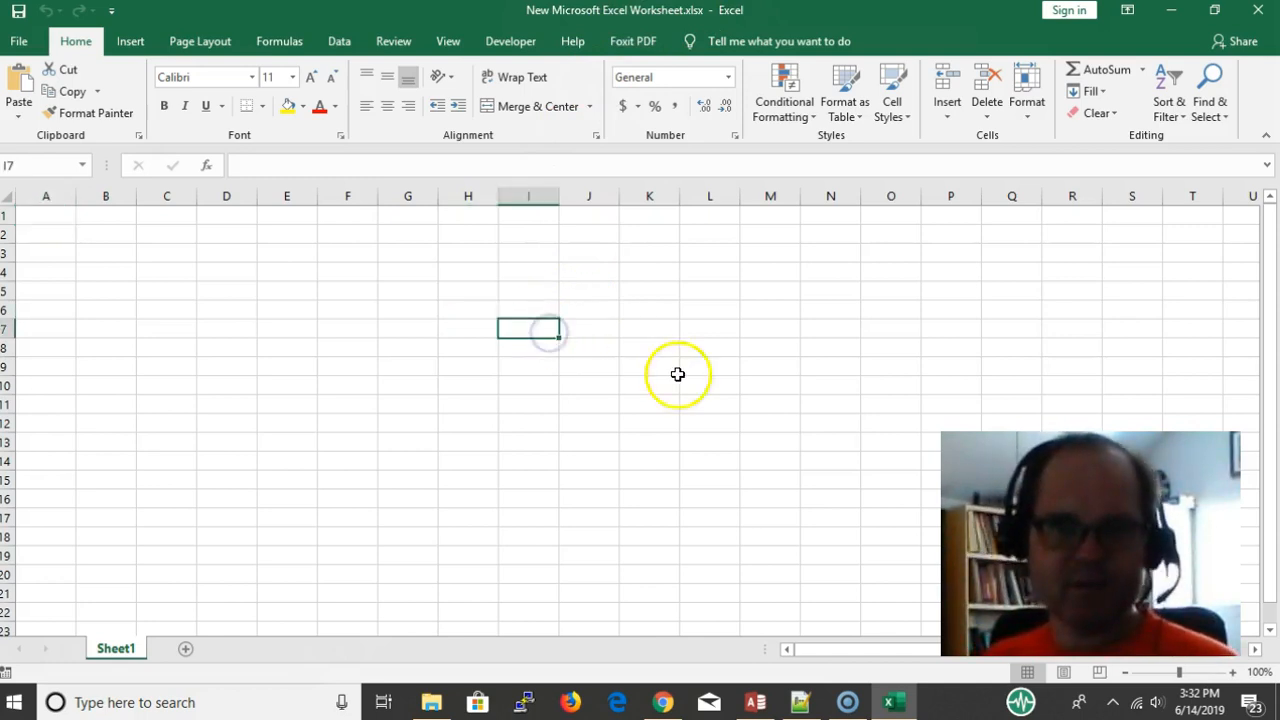
pyautogui.moveTo(121, 254)
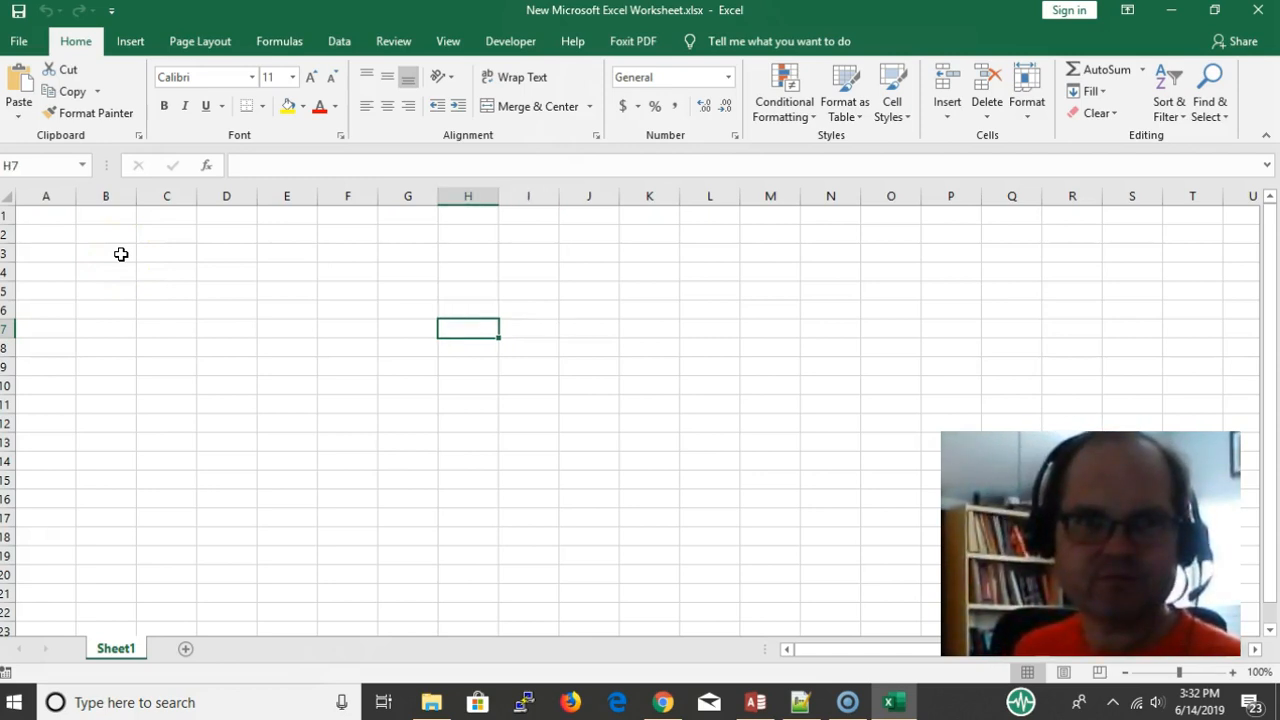
# Enter 2 in A7 and B7 and the formula =A7+A7 in C7, showing 4.
pyautogui.click(46, 328)
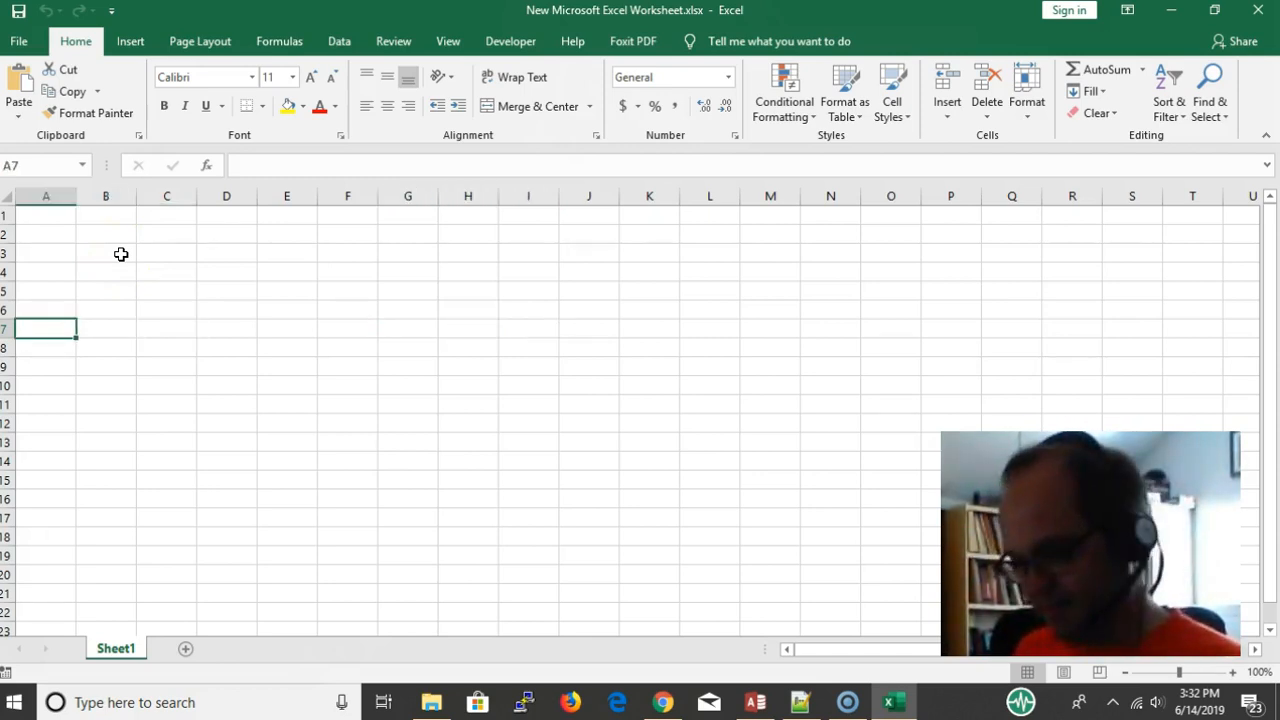
pyautogui.write('2')
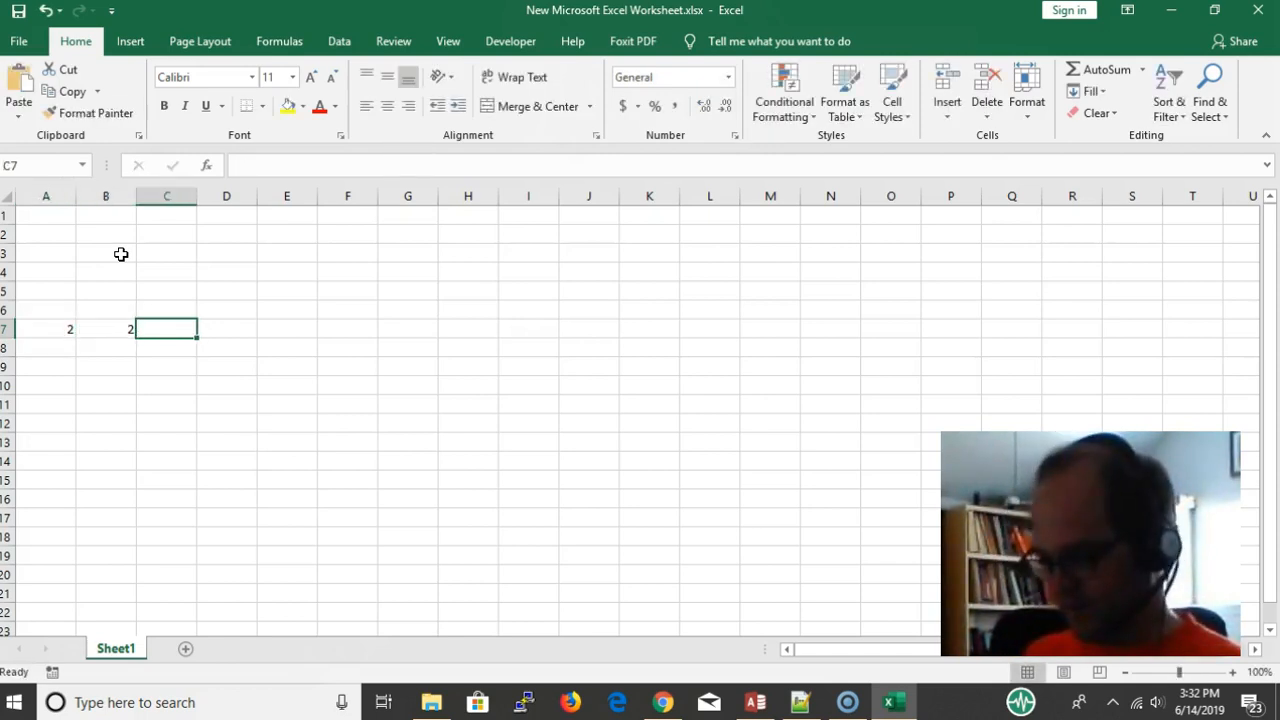
pyautogui.write('=A7')
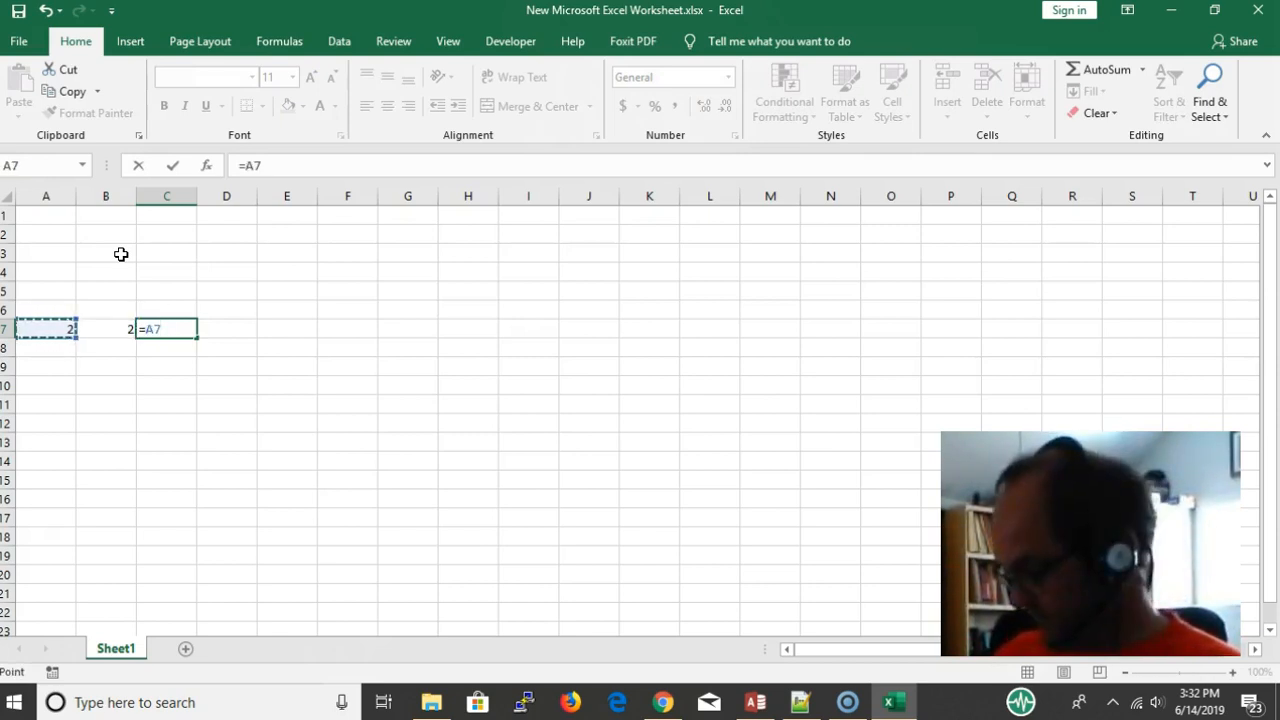
pyautogui.write('+A7')
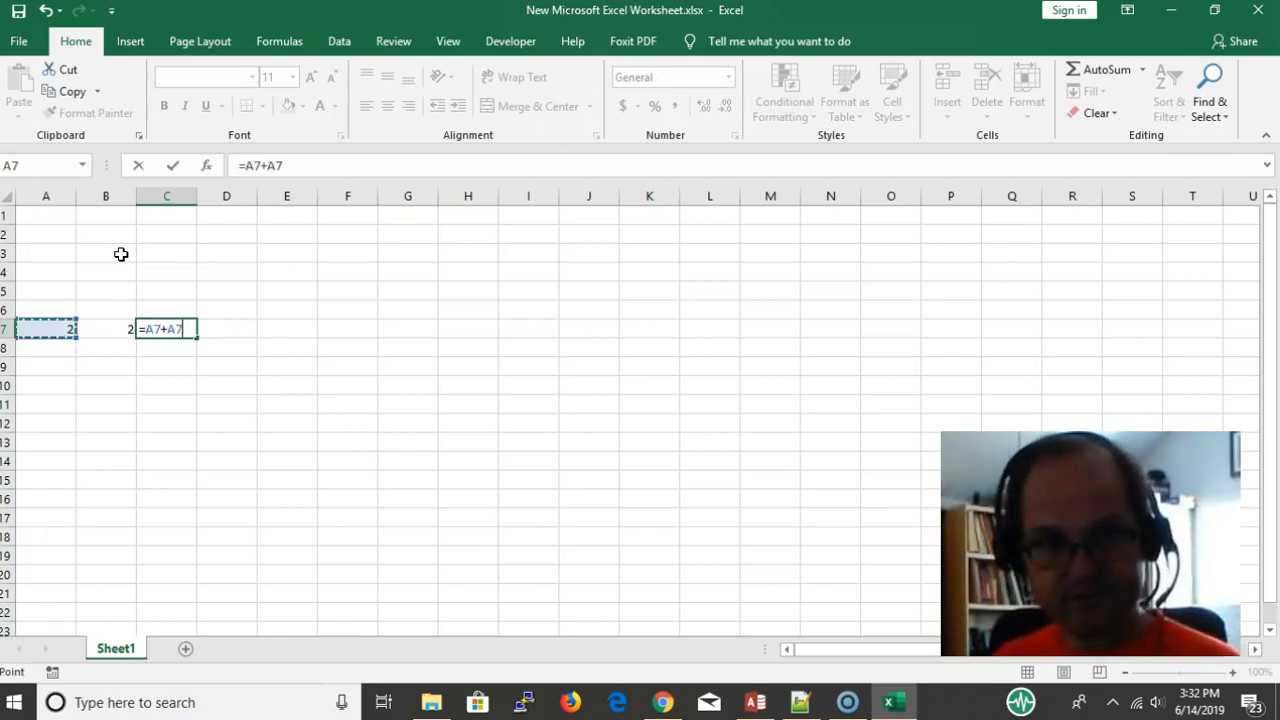
pyautogui.press('Enter')
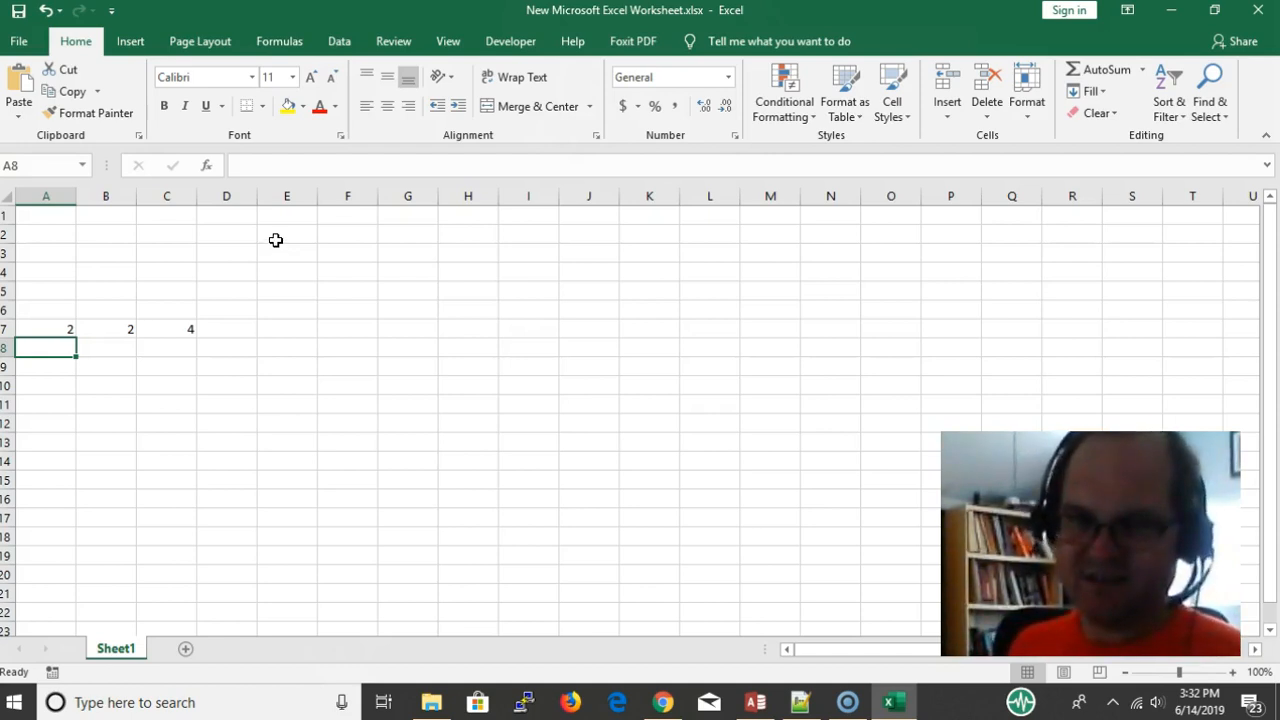
pyautogui.moveTo(343, 387)
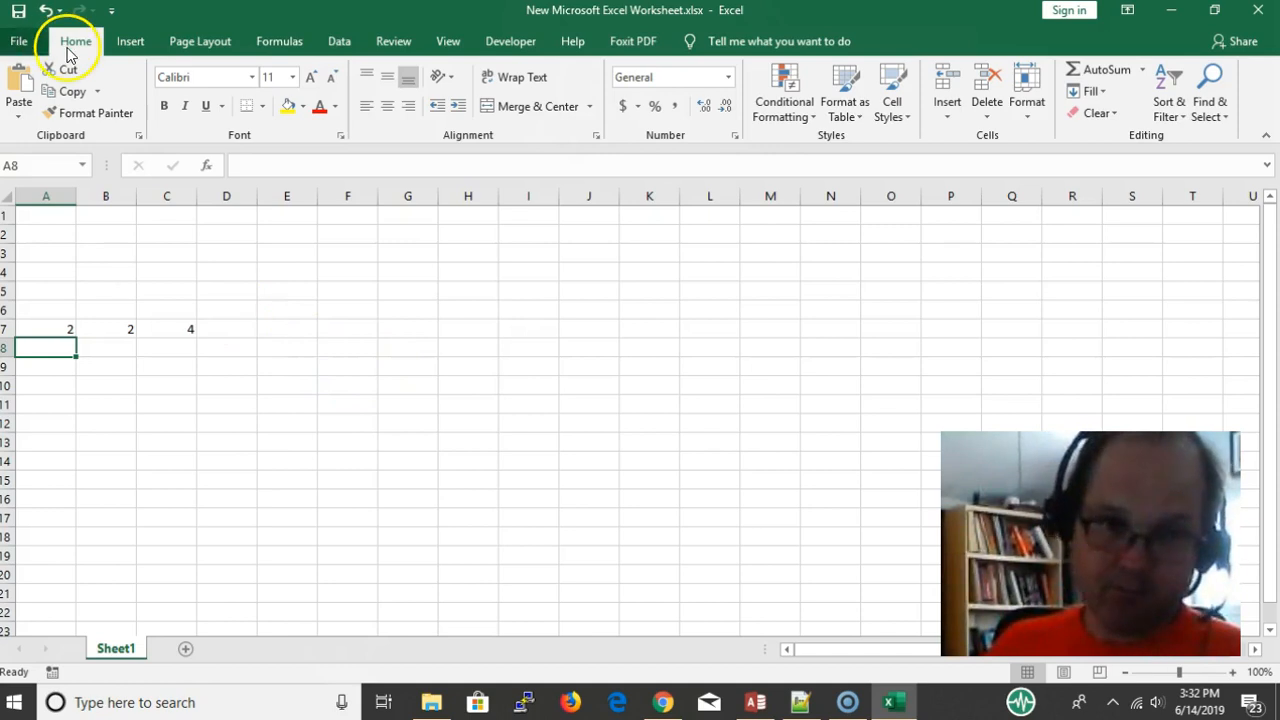
pyautogui.moveTo(199, 443)
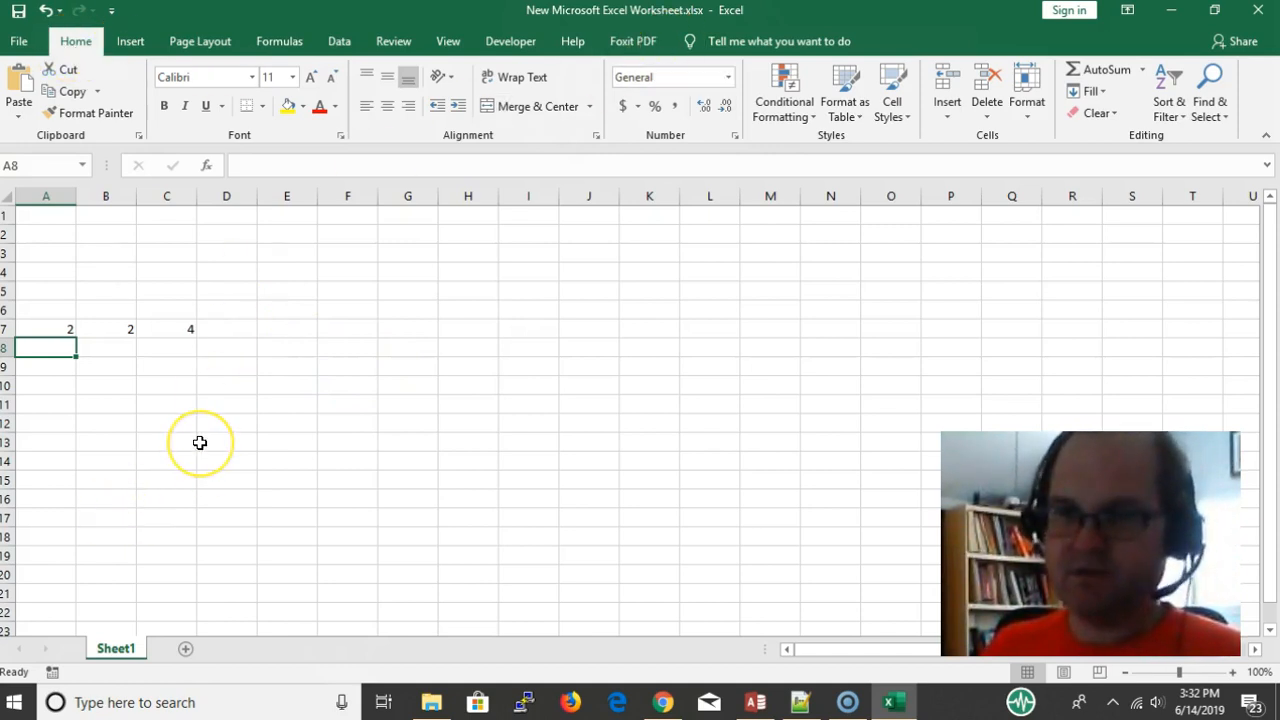
pyautogui.moveTo(291, 348)
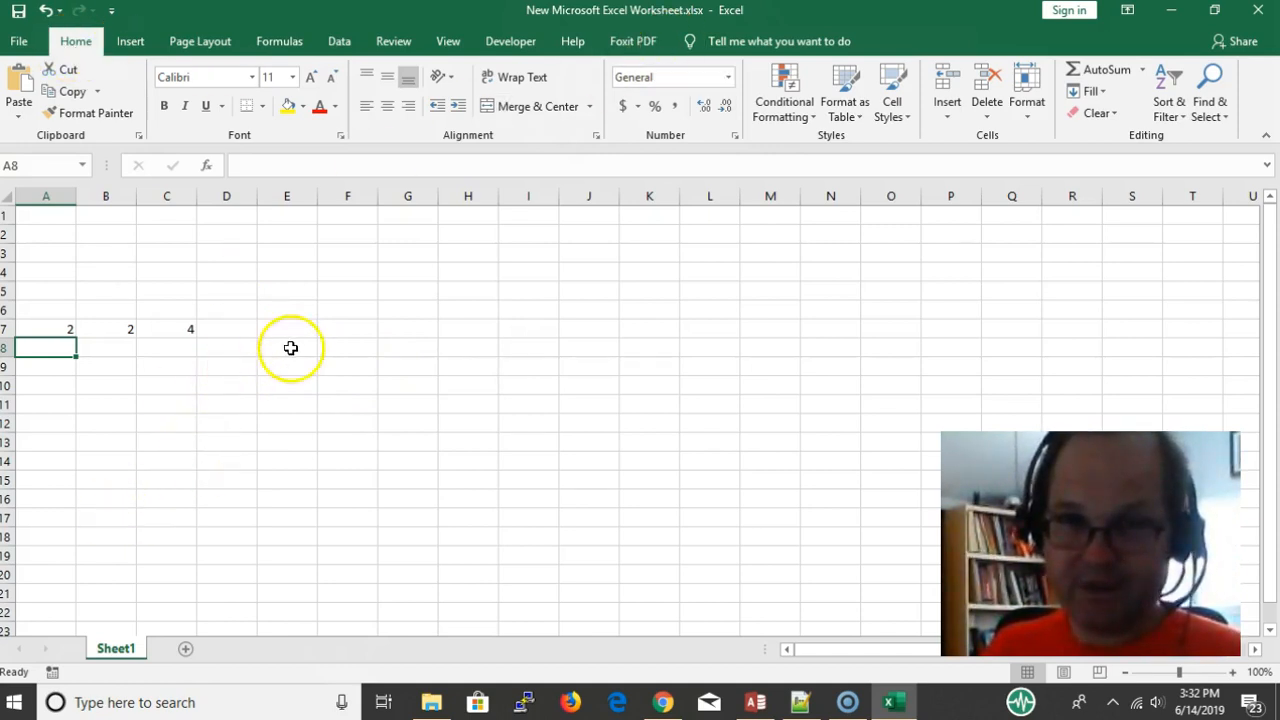
pyautogui.moveTo(435, 283)
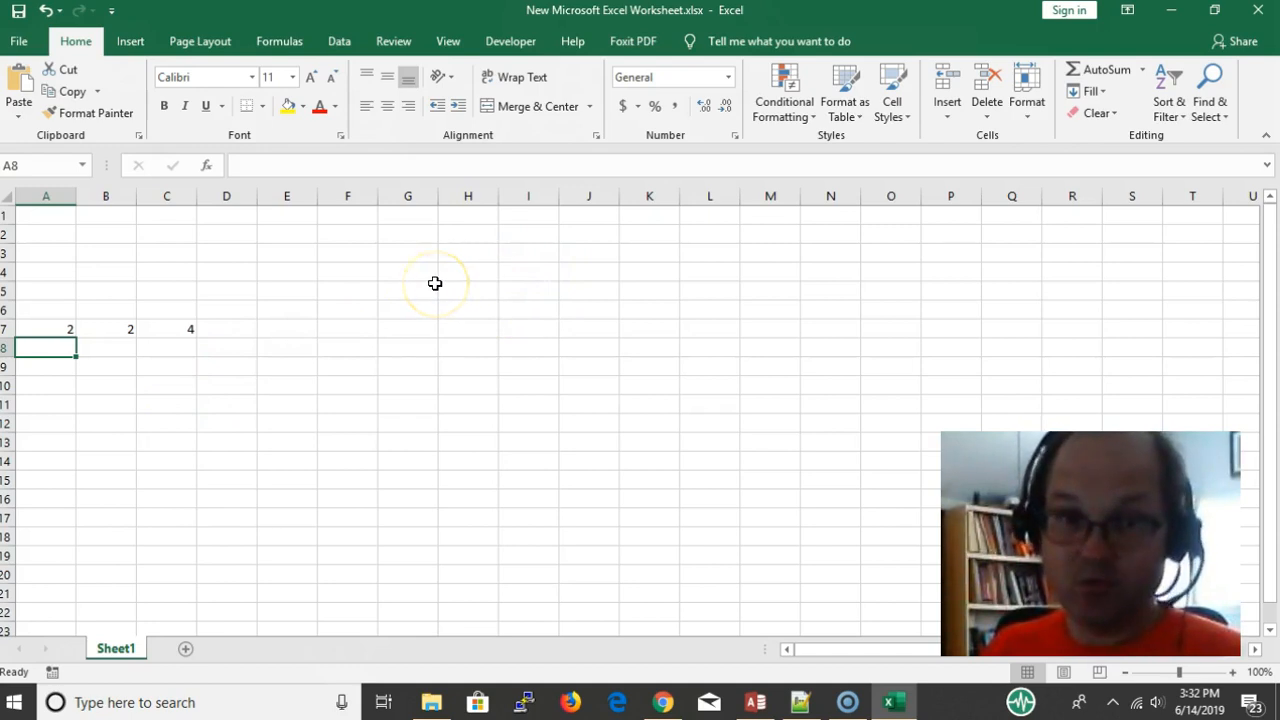
pyautogui.click(407, 290)
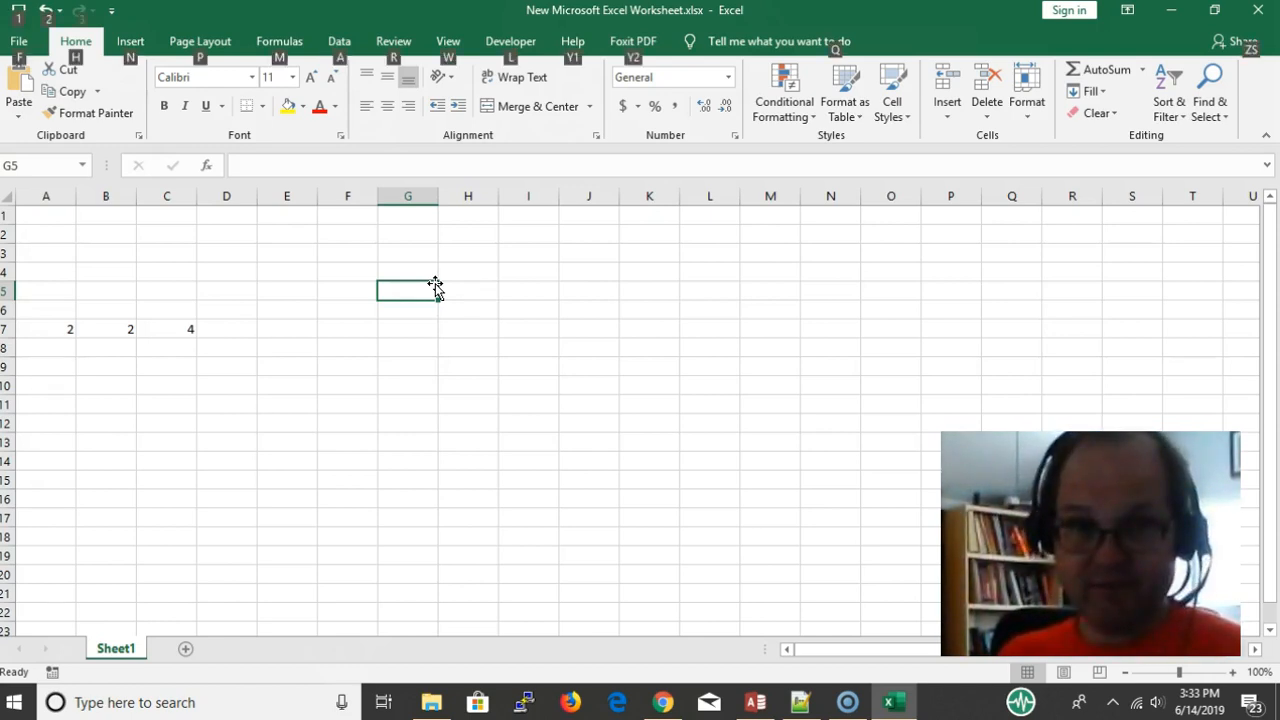
# Open the VBA editor with Alt+F11 and bring up Insert options on Sheet1's project.
pyautogui.press('alt+F11')
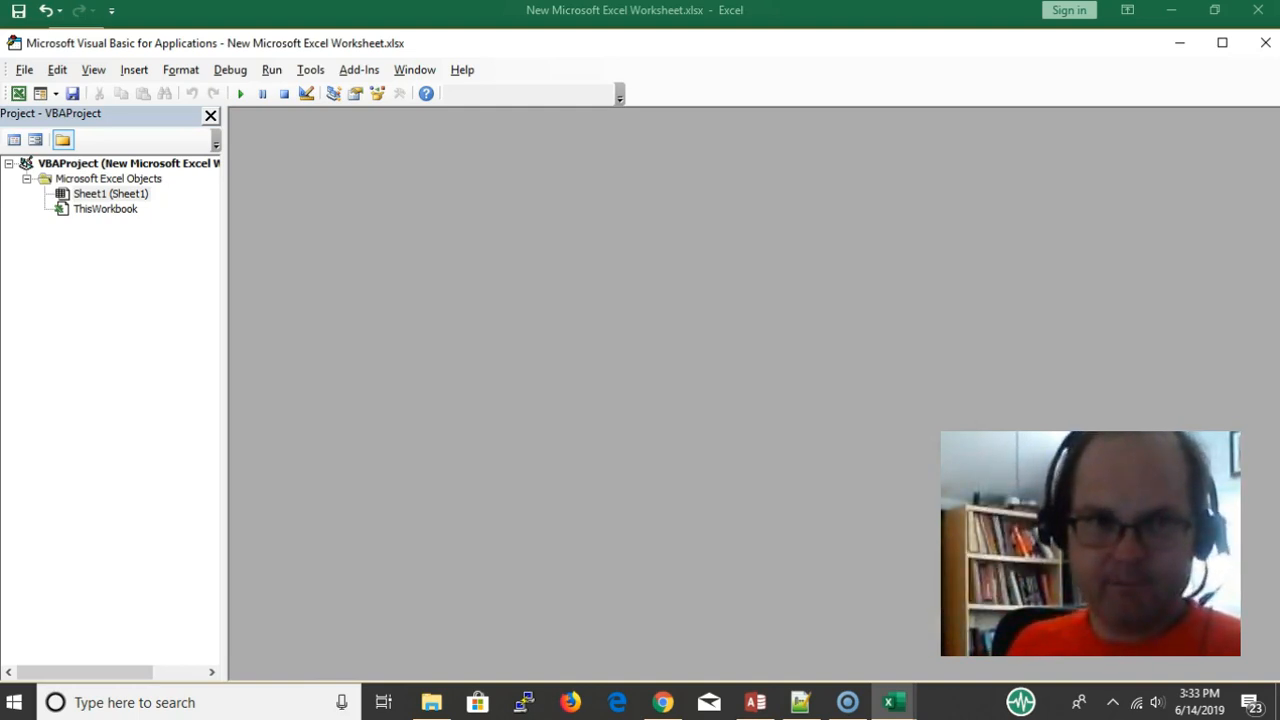
pyautogui.moveTo(835, 568)
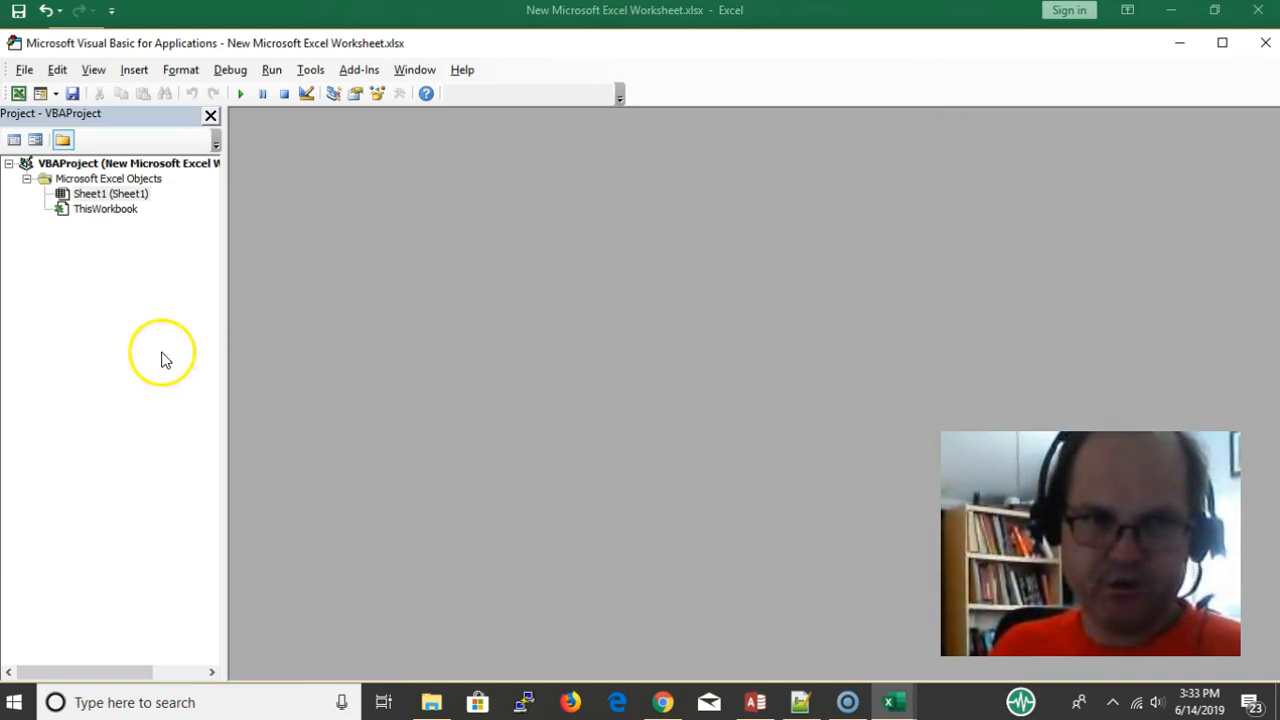
pyautogui.moveTo(110, 292)
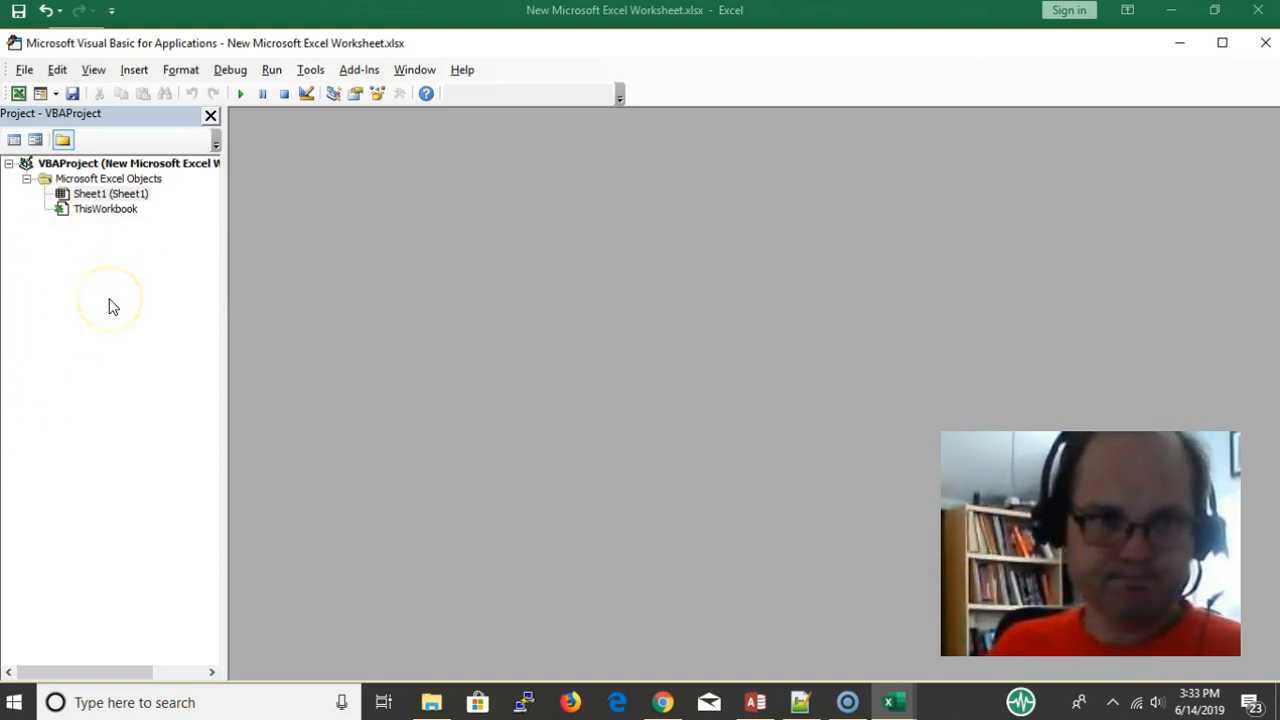
pyautogui.click(110, 193)
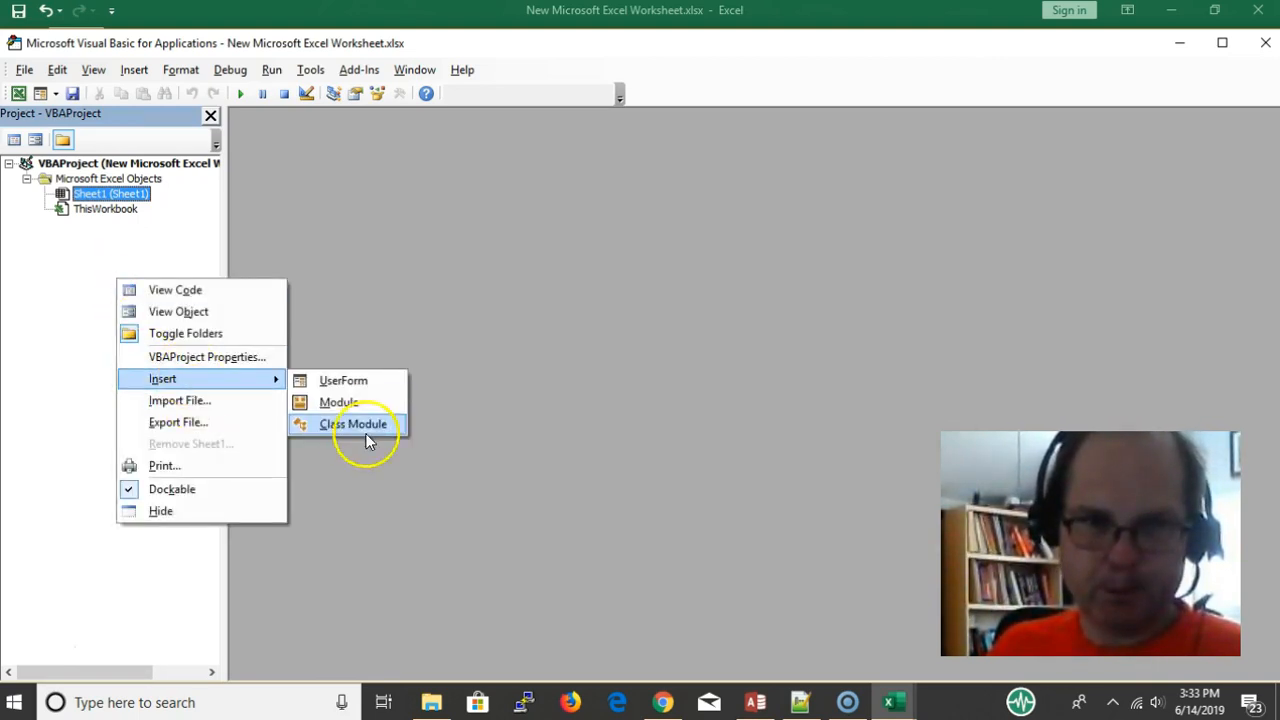
# Insert a module with Sub TEST containing MsgBox "hi" and run it.
pyautogui.click(338, 401)
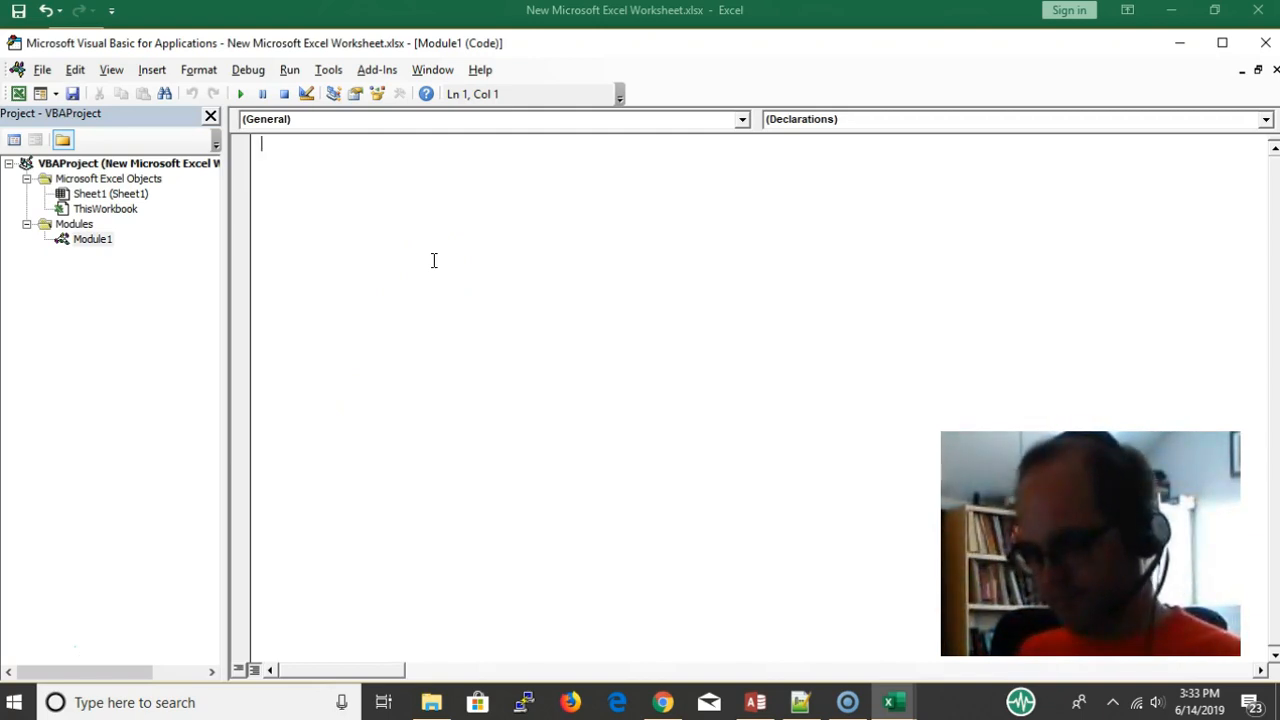
pyautogui.write('st')
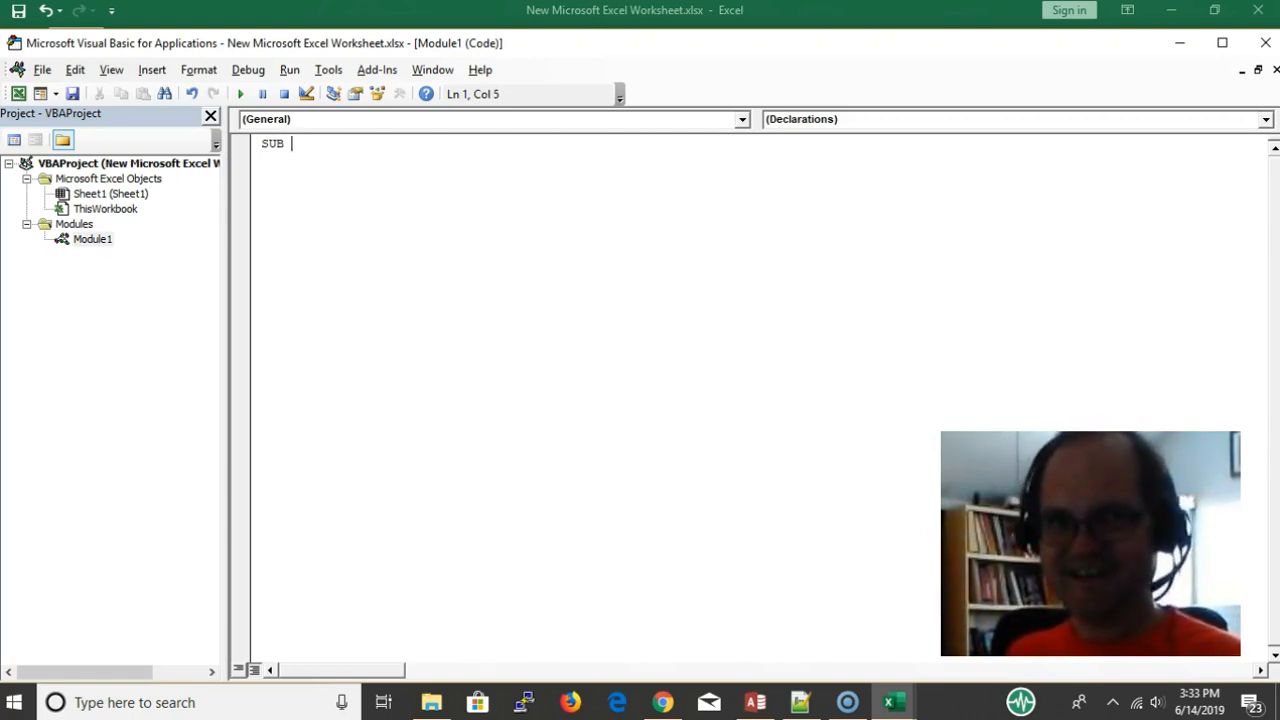
pyautogui.write('TEST')
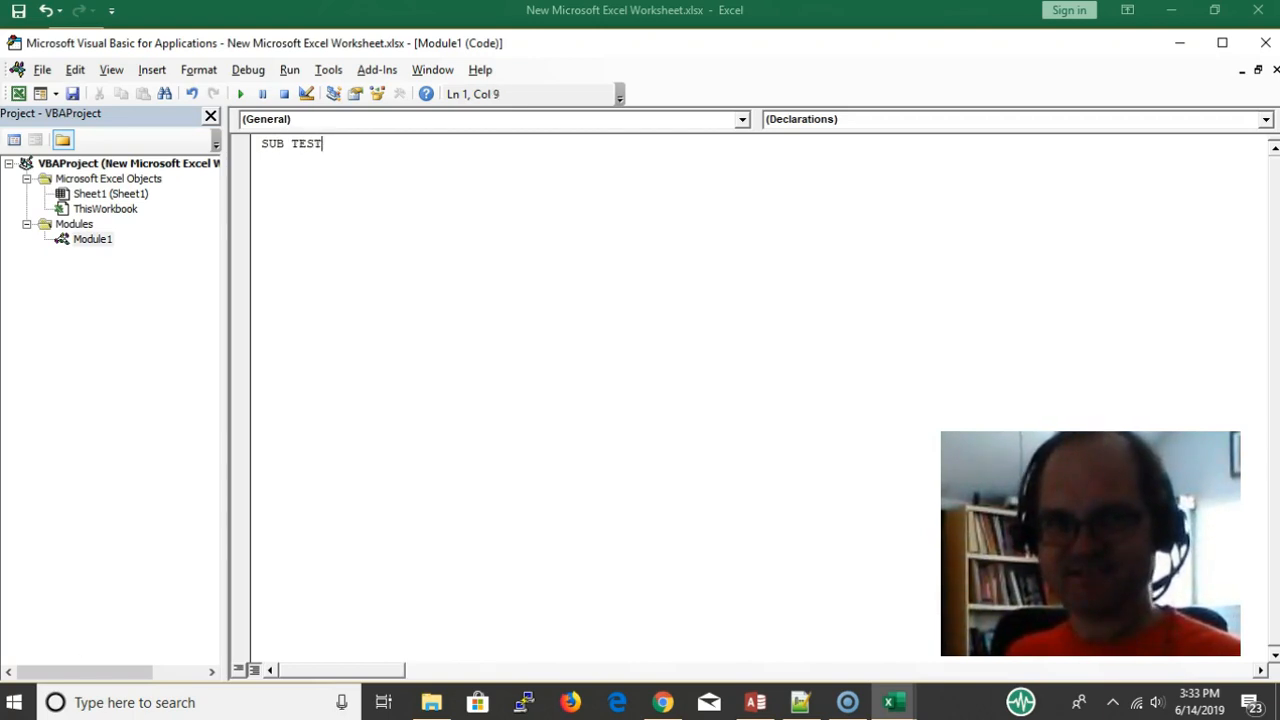
pyautogui.press('enter')
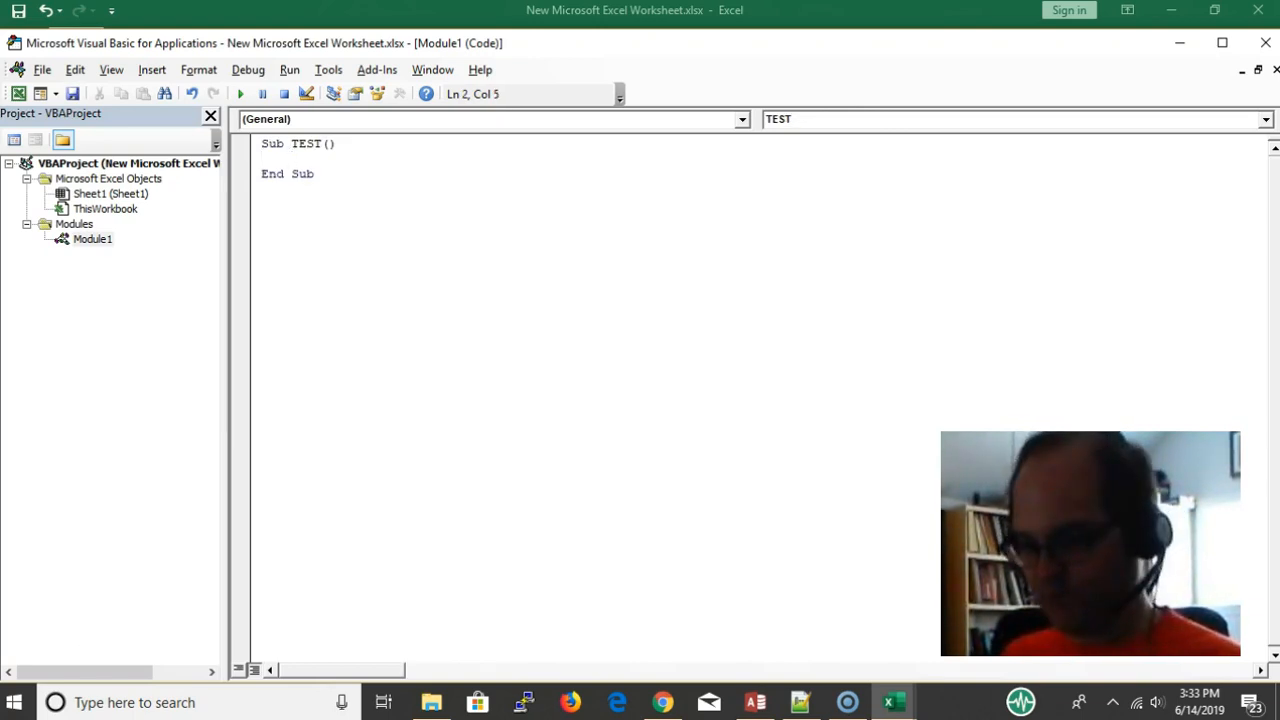
pyautogui.write('msgbo')
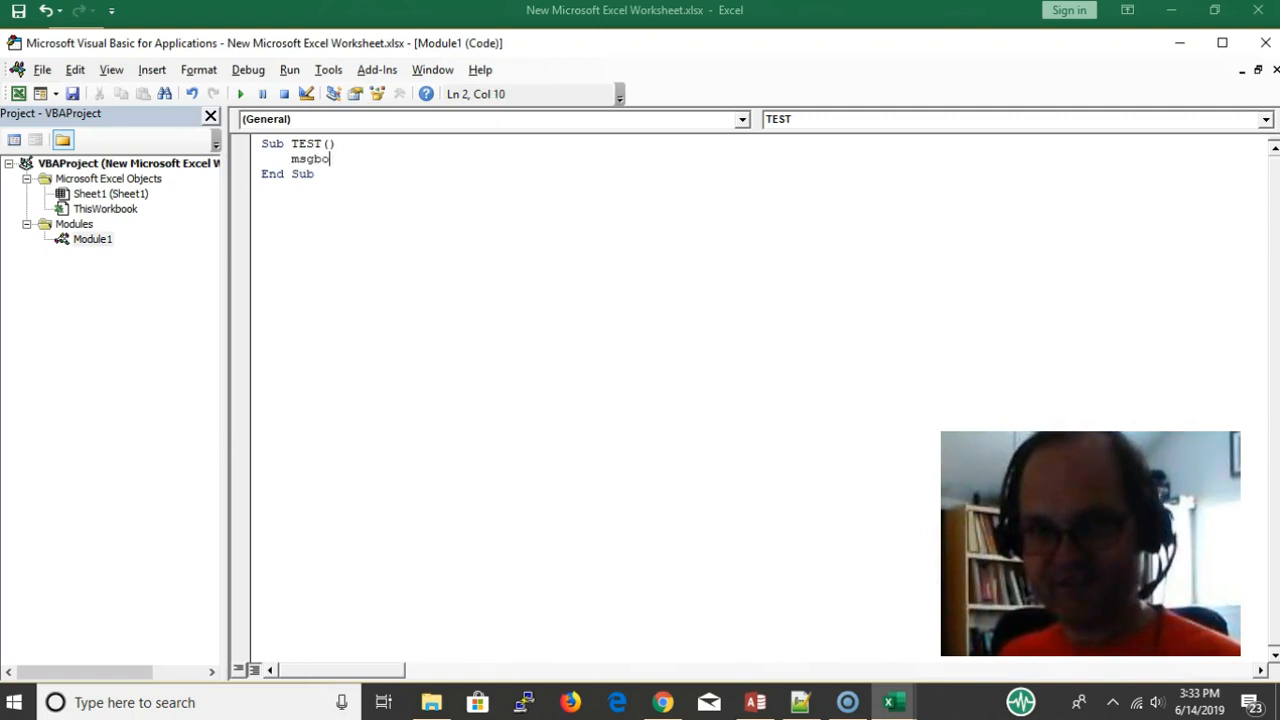
pyautogui.write('" "')
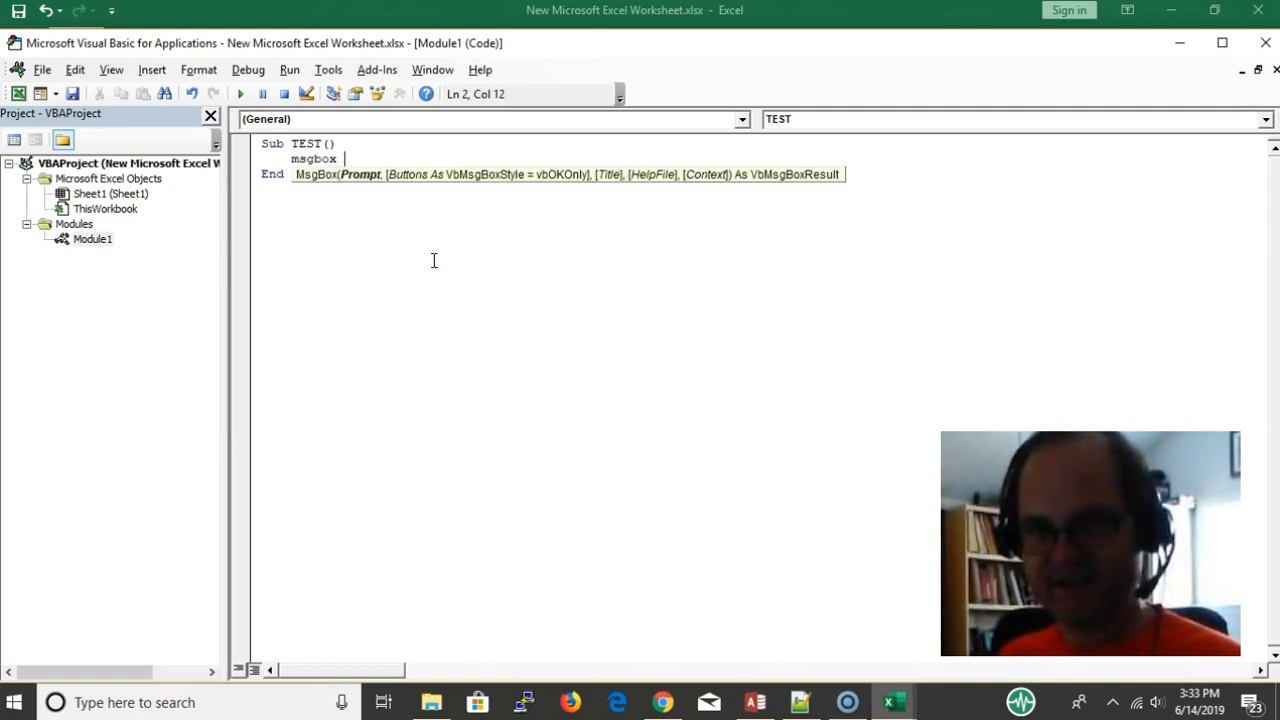
pyautogui.write('"hi')
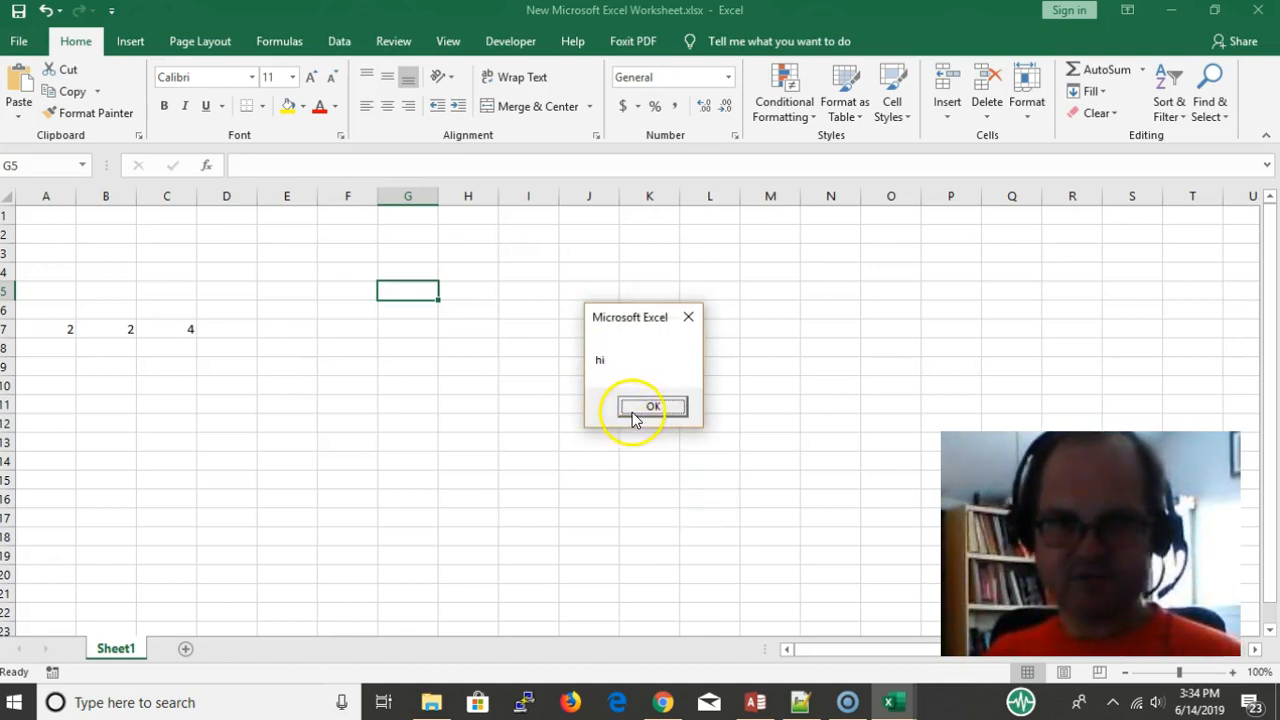
# Dismiss the "hi" message box with OK.
pyautogui.click(651, 407)
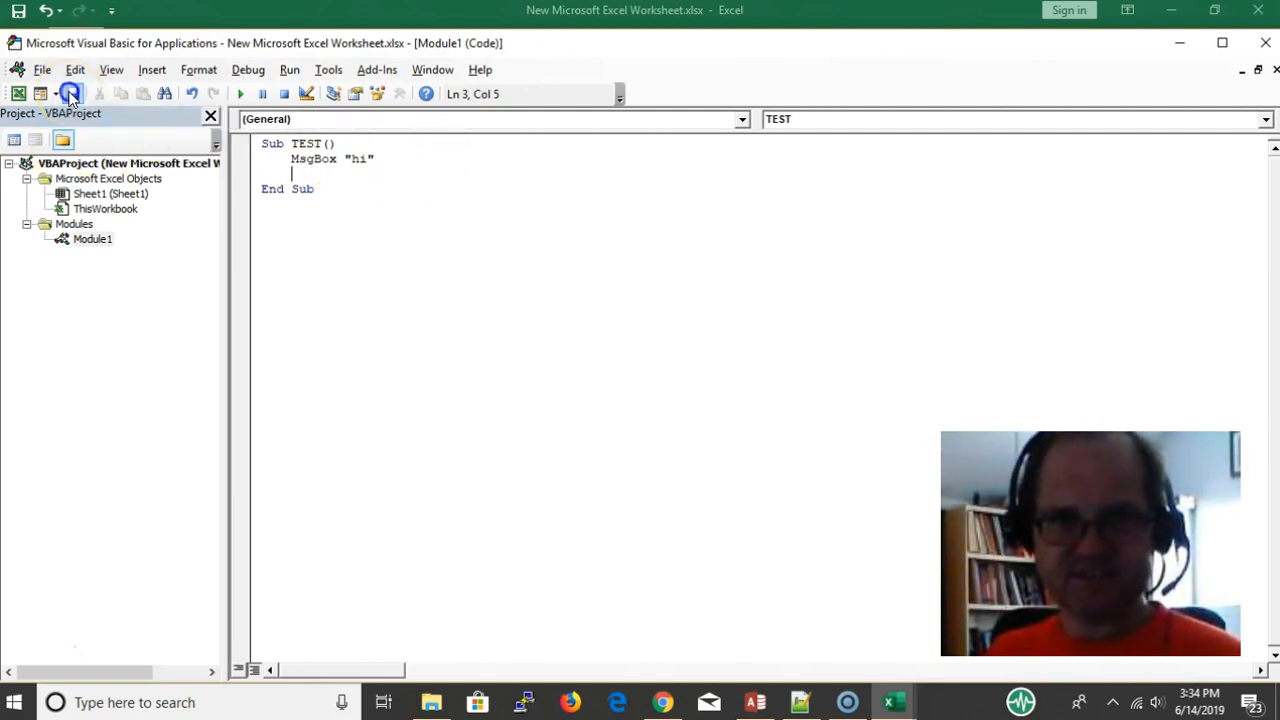
# Save from the VBA editor as a macro-free workbook, accepting the personal information warning.
pyautogui.click(70, 93)
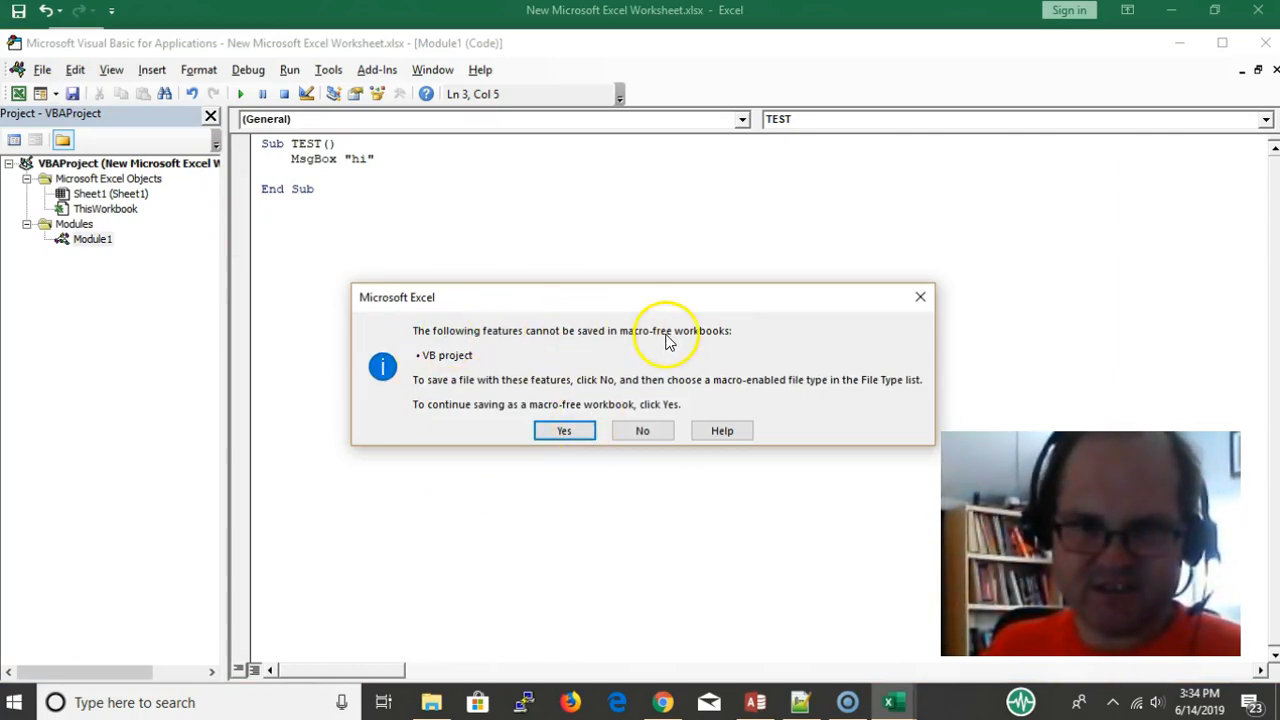
pyautogui.moveTo(475, 362)
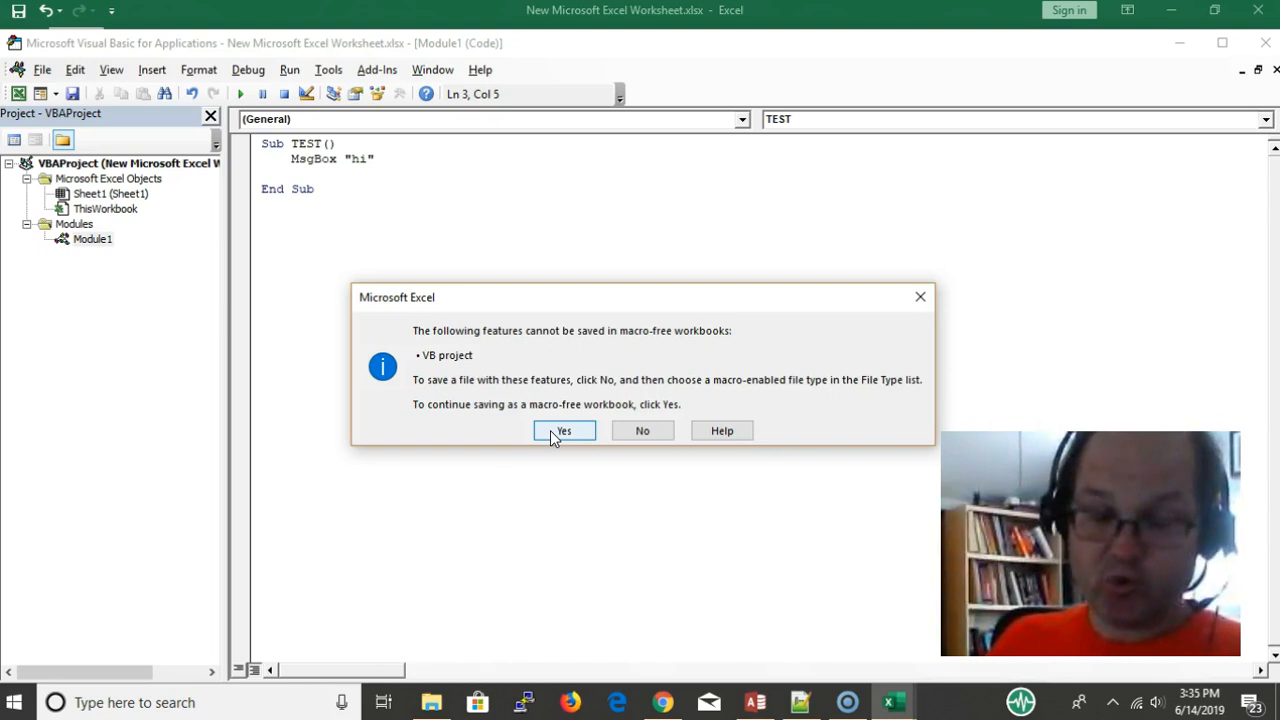
pyautogui.click(563, 430)
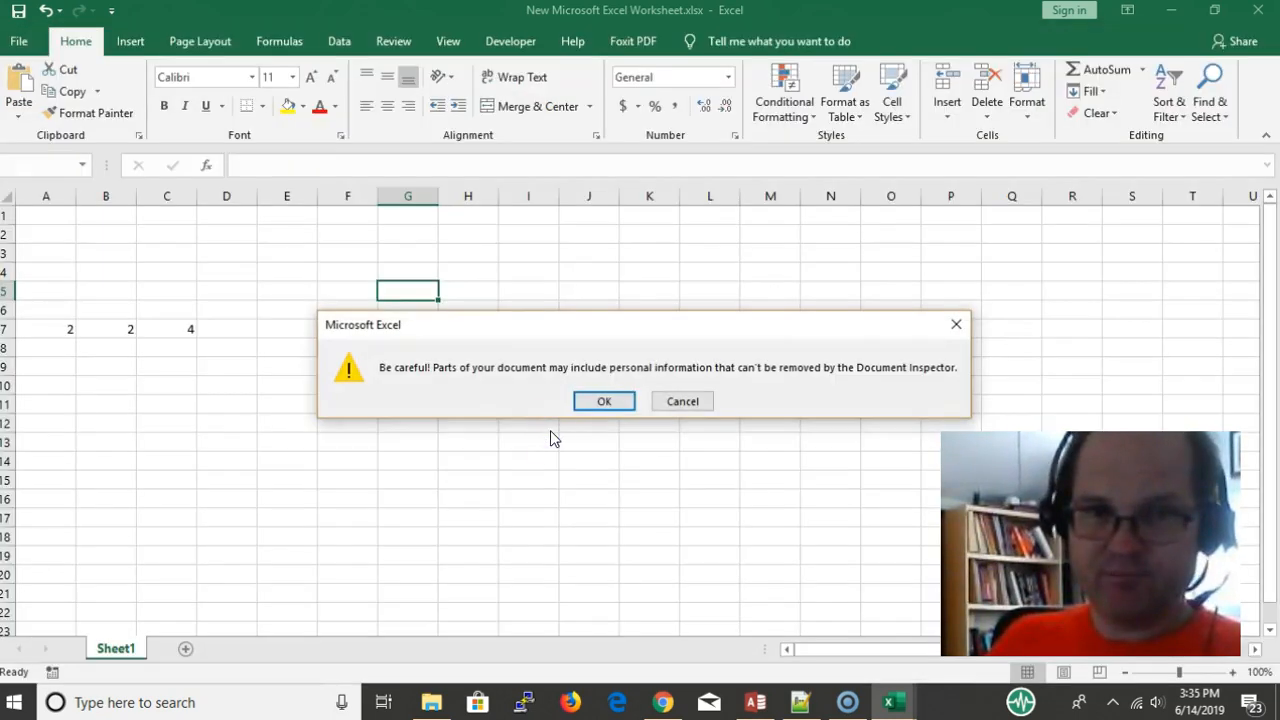
pyautogui.click(604, 401)
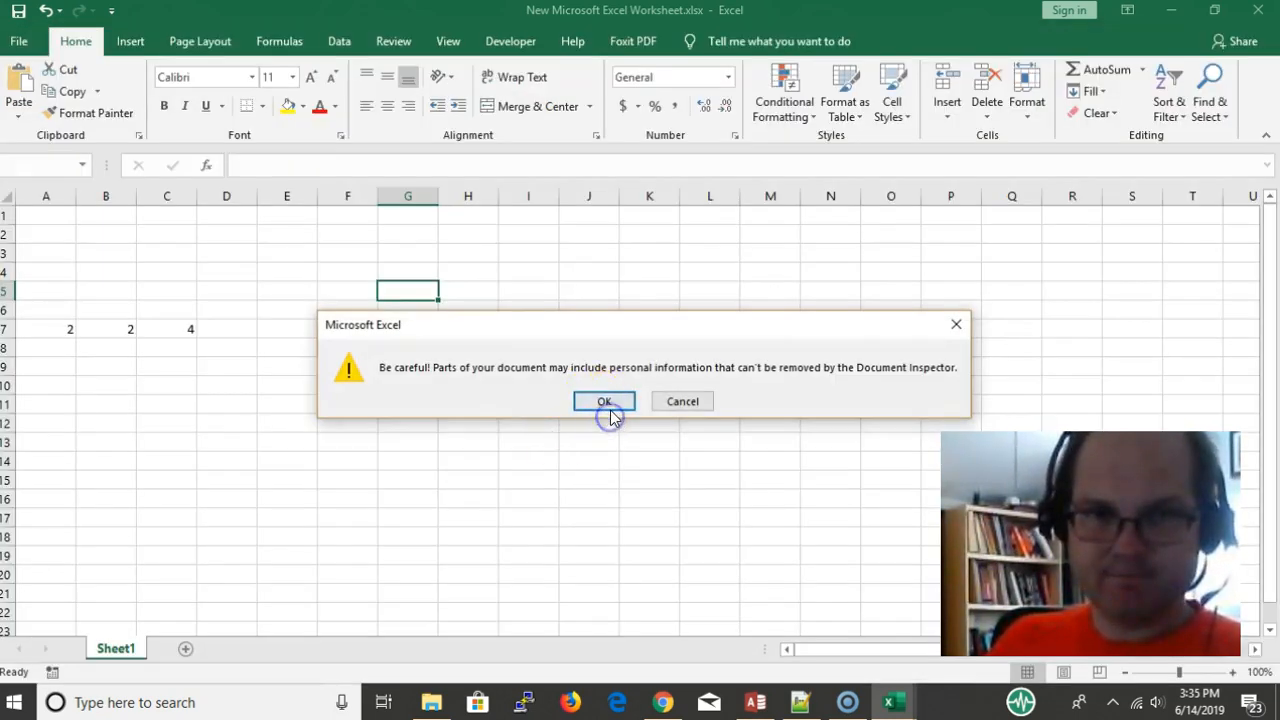
pyautogui.click(604, 401)
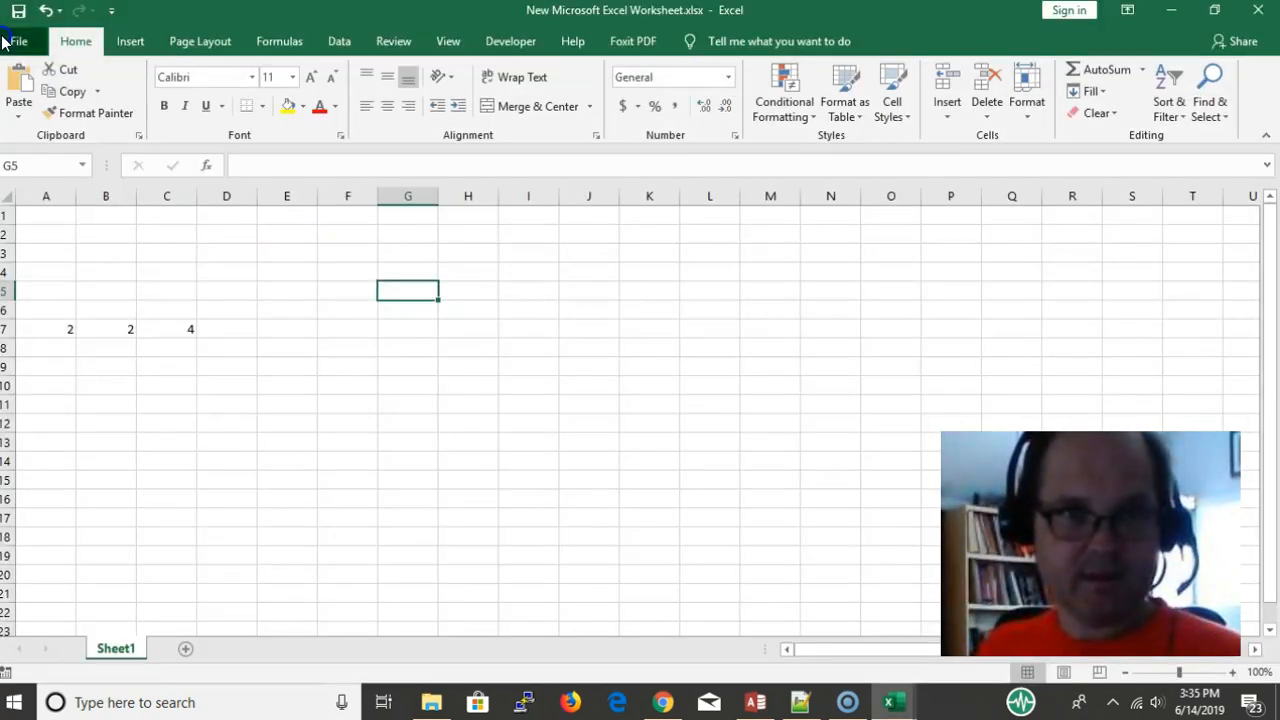
# Save the workbook as an Excel Macro-Enabled Workbook (*.xlsm), accepting the privacy warning.
pyautogui.click(18, 41)
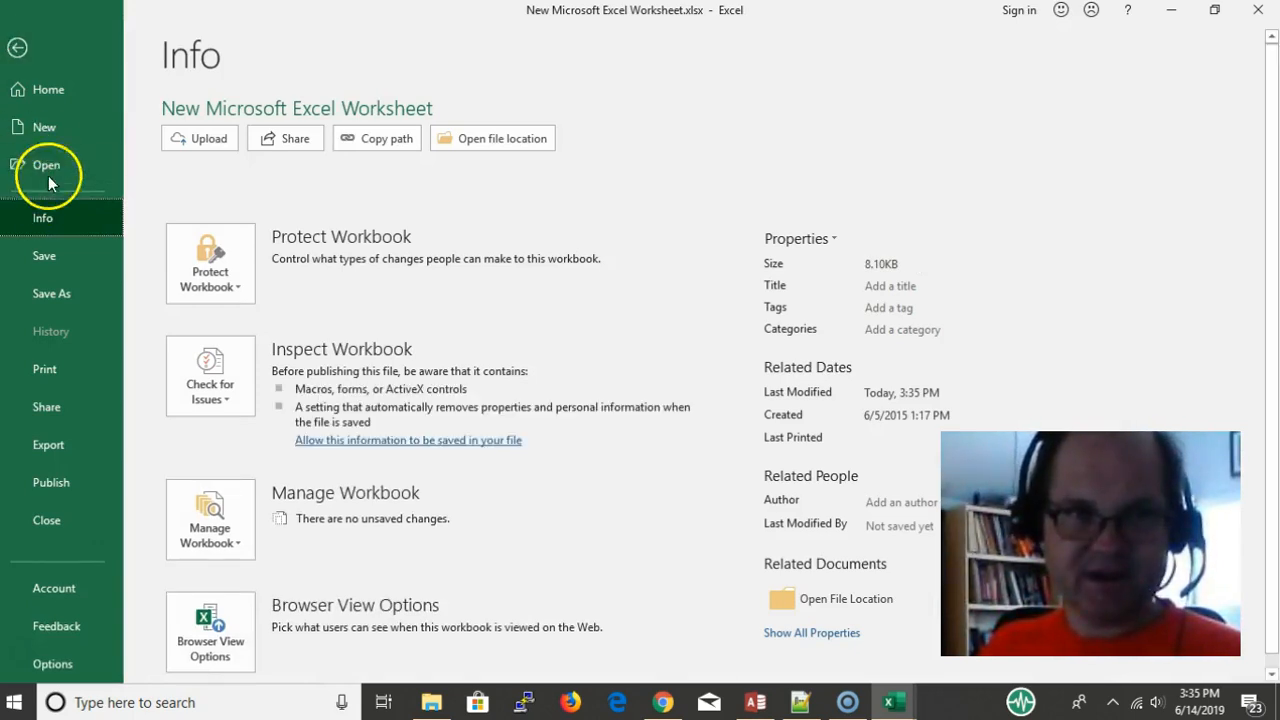
pyautogui.click(52, 293)
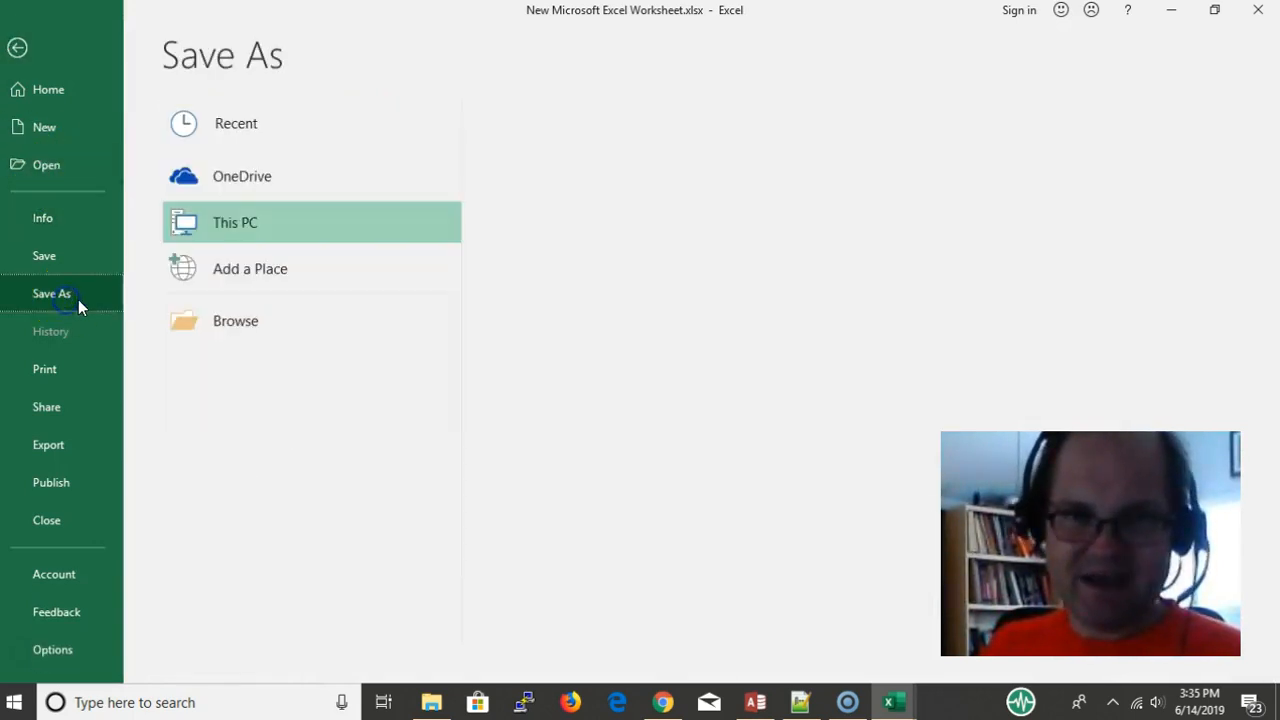
pyautogui.click(236, 123)
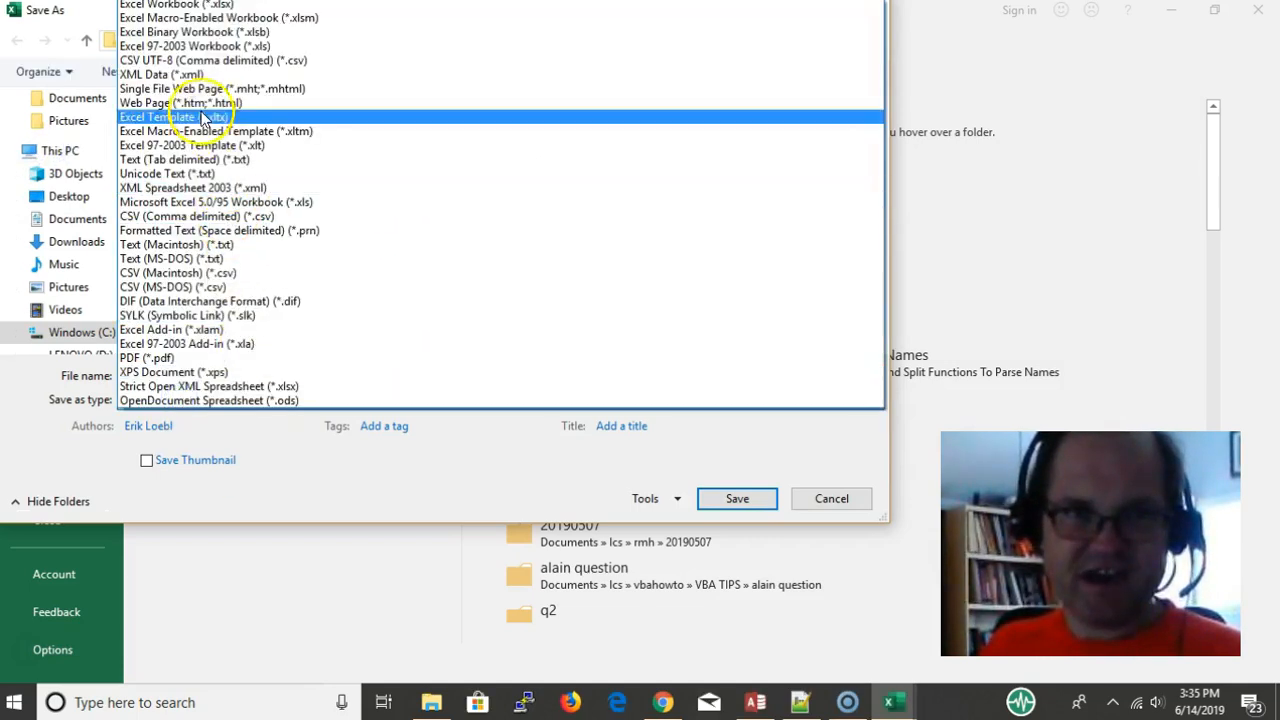
pyautogui.click(216, 131)
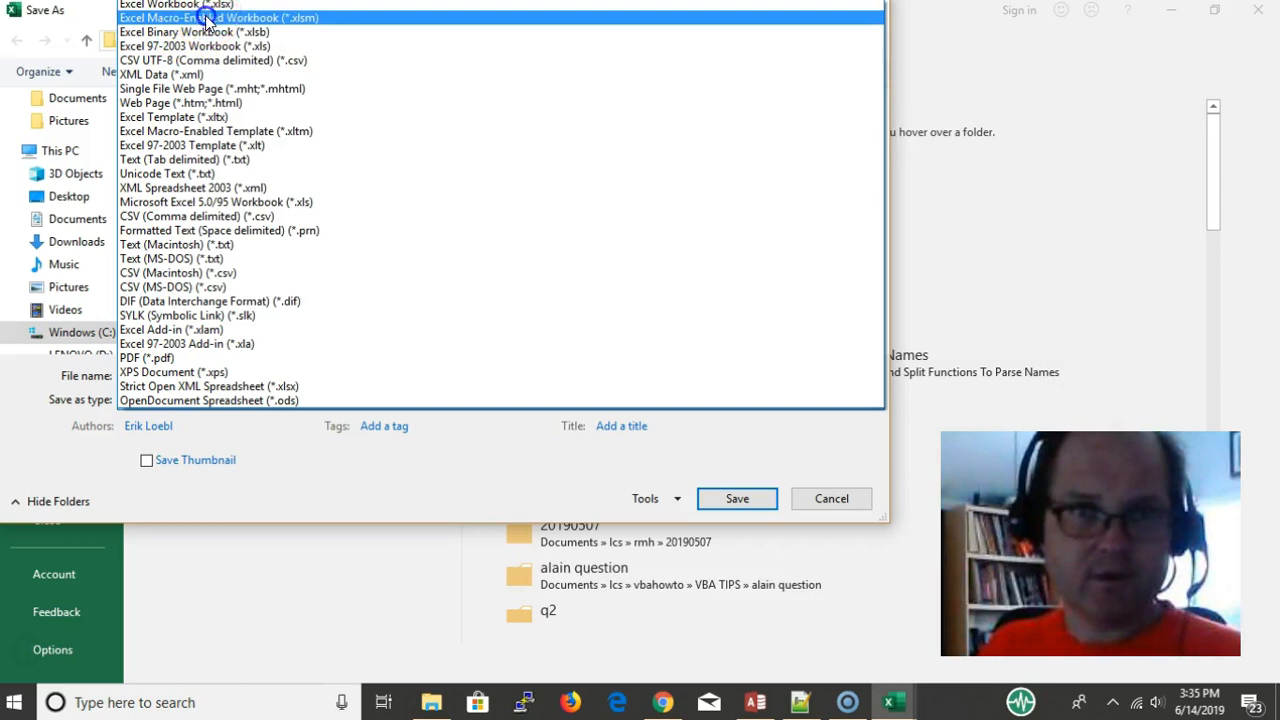
pyautogui.click(216, 17)
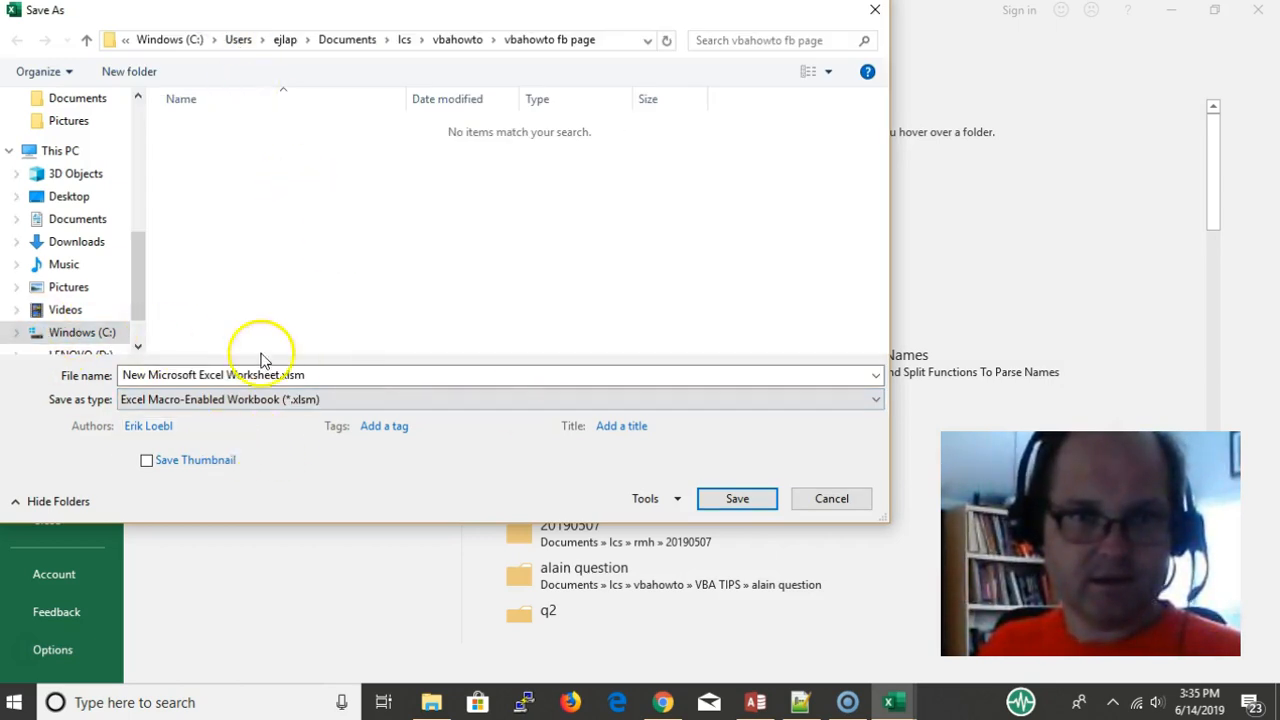
pyautogui.moveTo(610, 475)
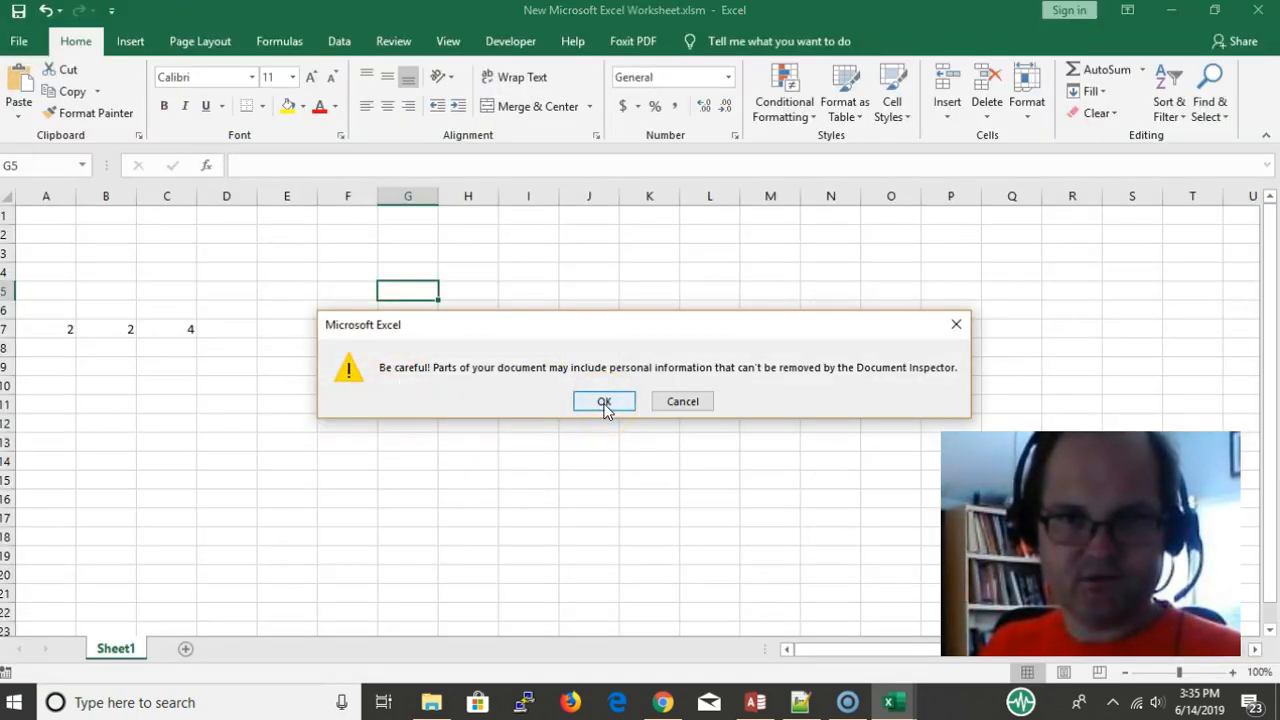
pyautogui.click(604, 401)
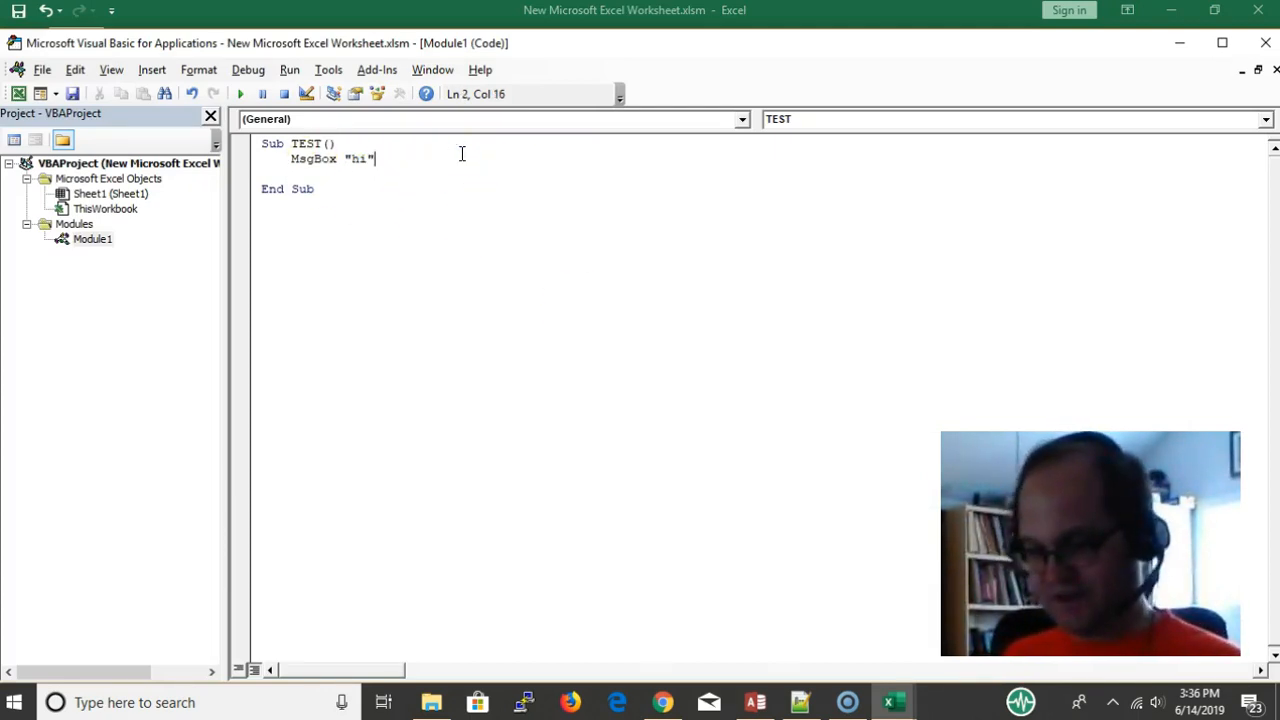
# Add vbCritical to the MsgBox line and run TEST to show the red-X "hi" message.
pyautogui.write(',')
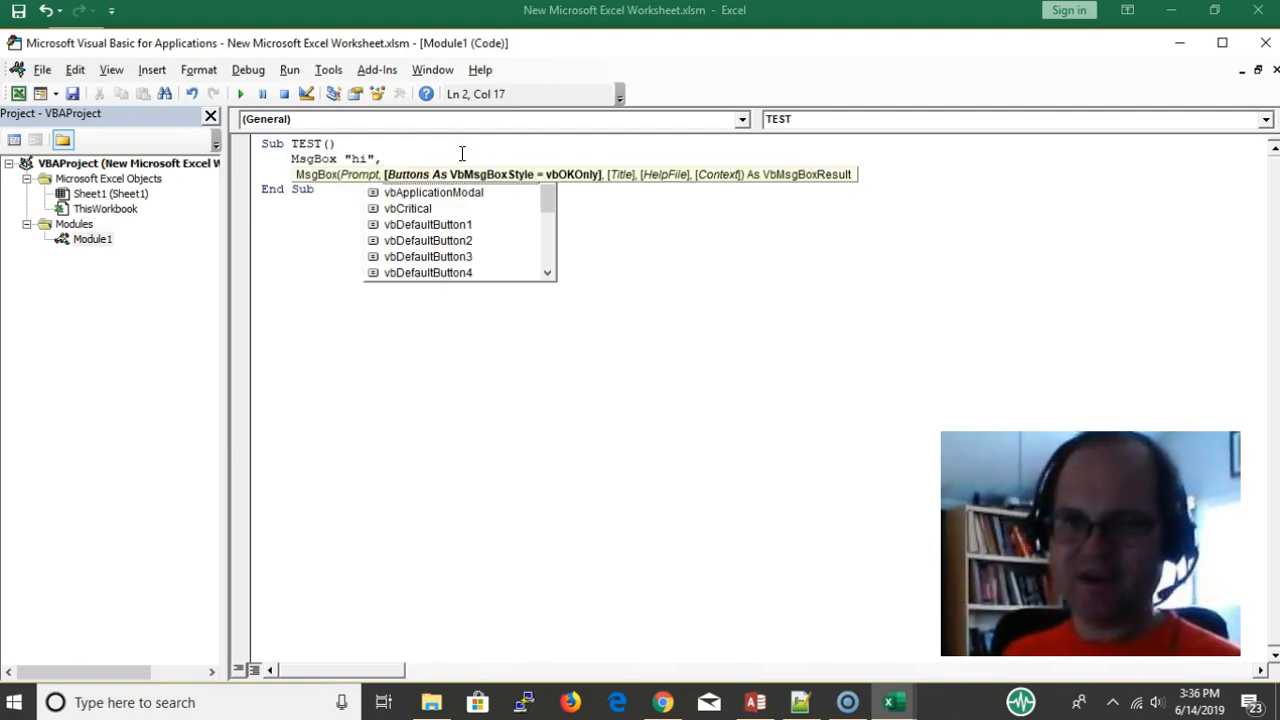
pyautogui.write('vb')
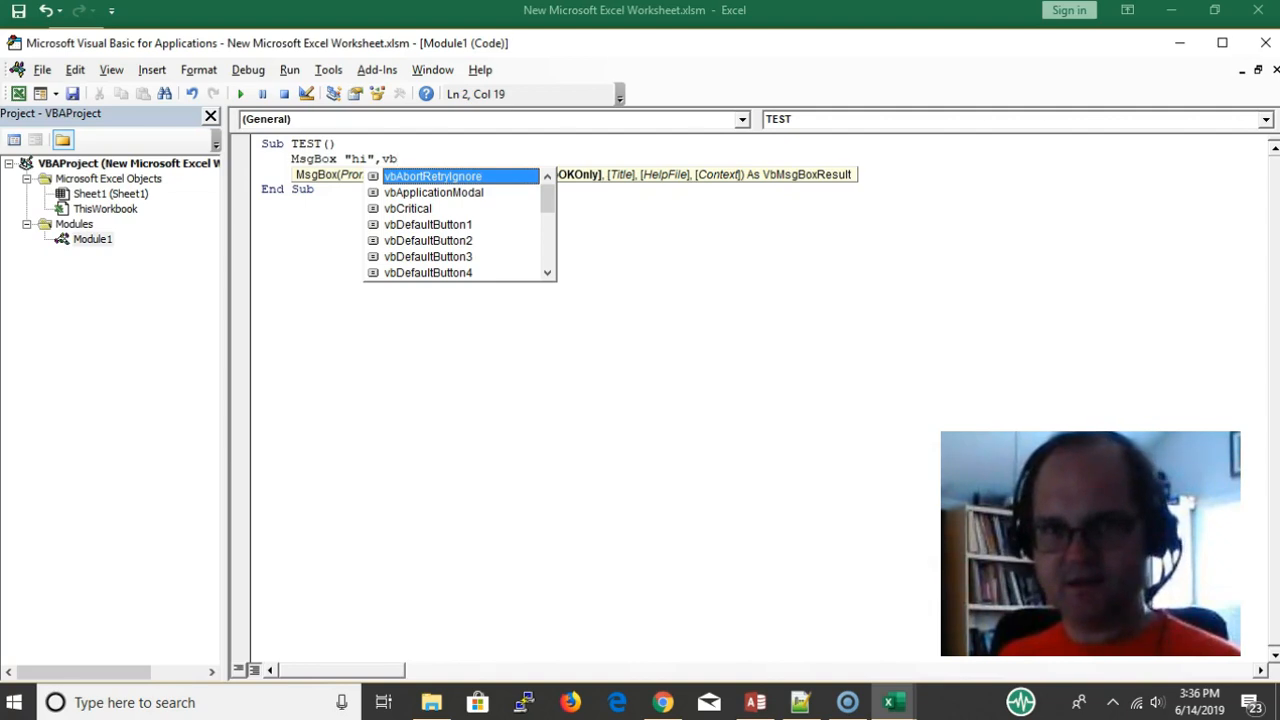
pyautogui.press('down')
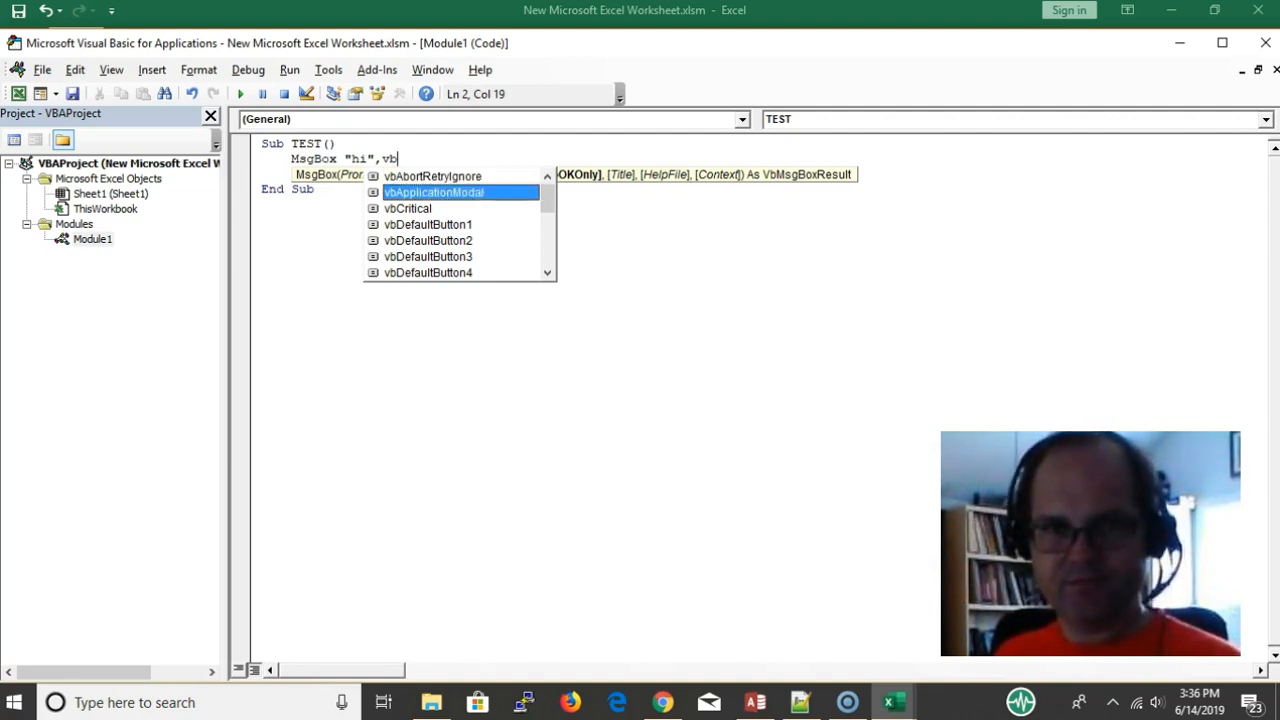
pyautogui.write('Critical')
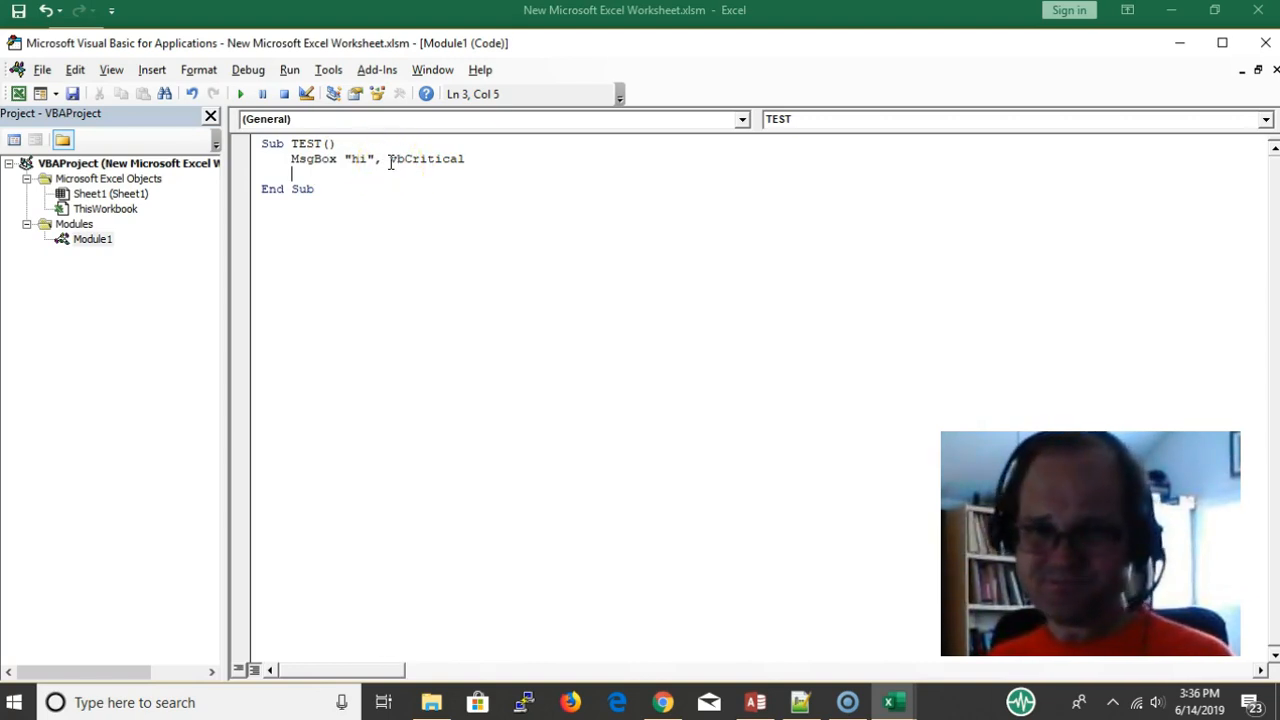
pyautogui.click(378, 158)
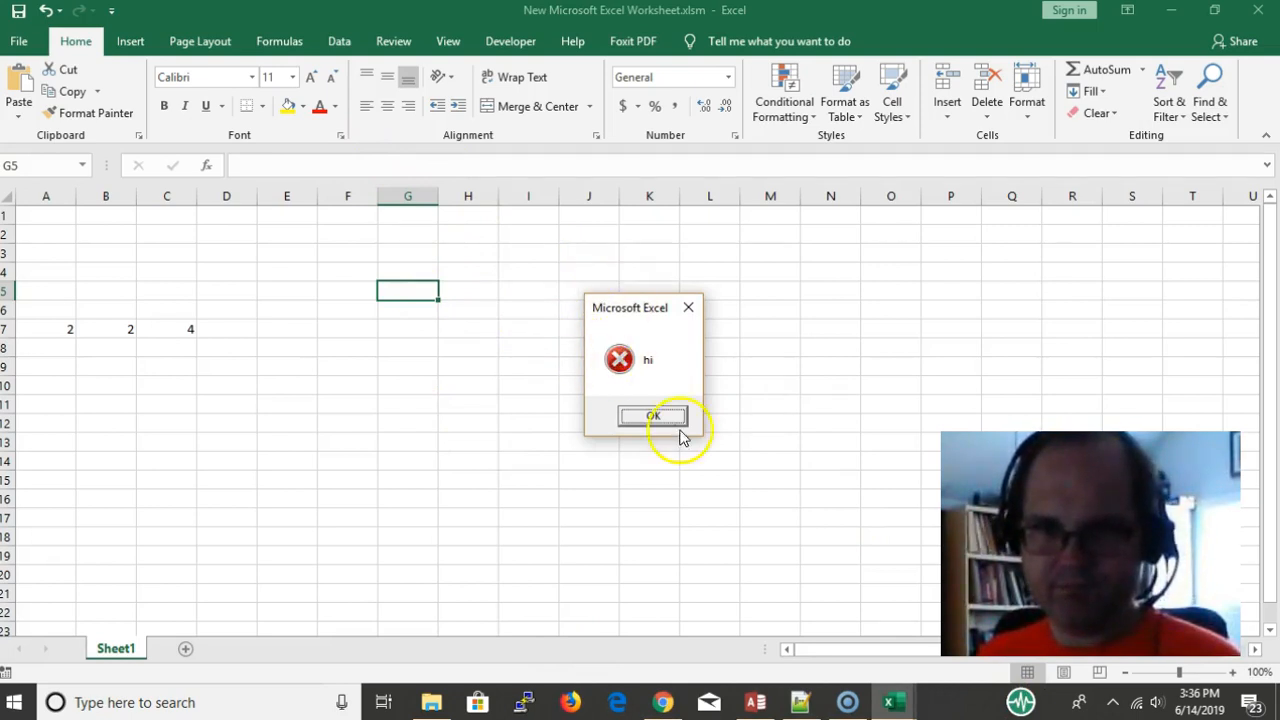
pyautogui.moveTo(510, 290)
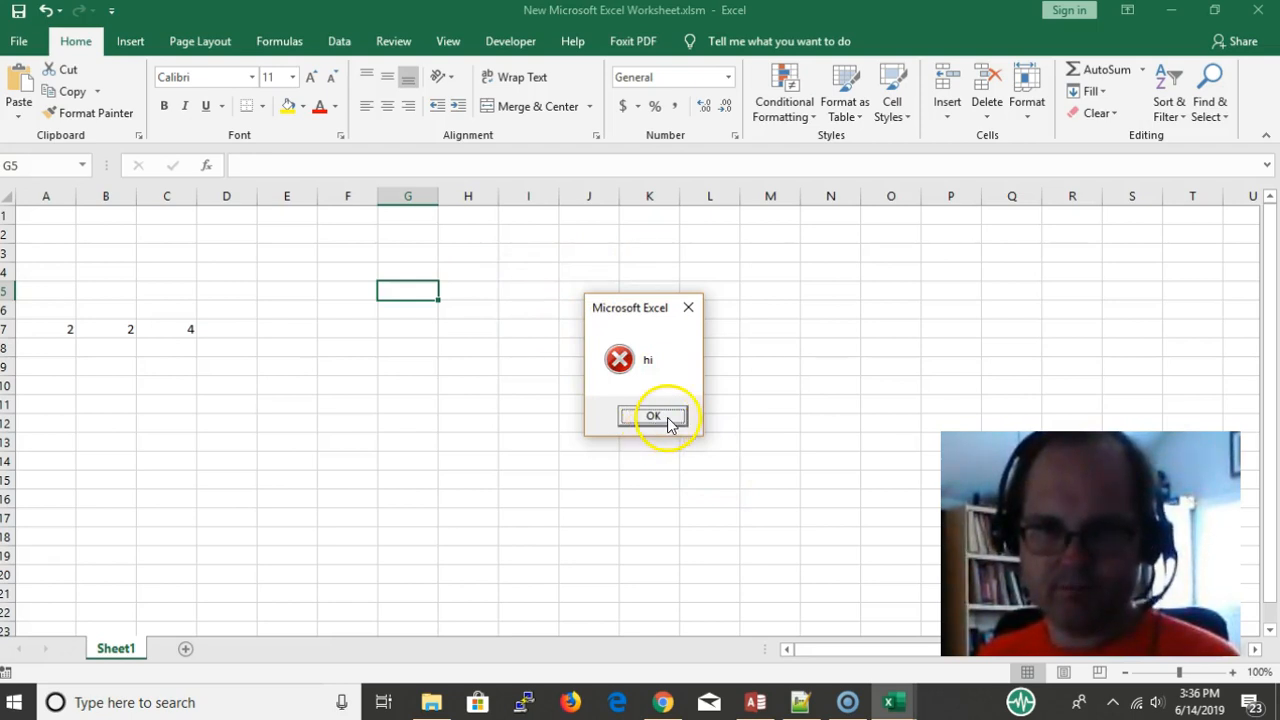
# Dismiss the critical message and resave the workbook, accepting the privacy warning.
pyautogui.click(652, 416)
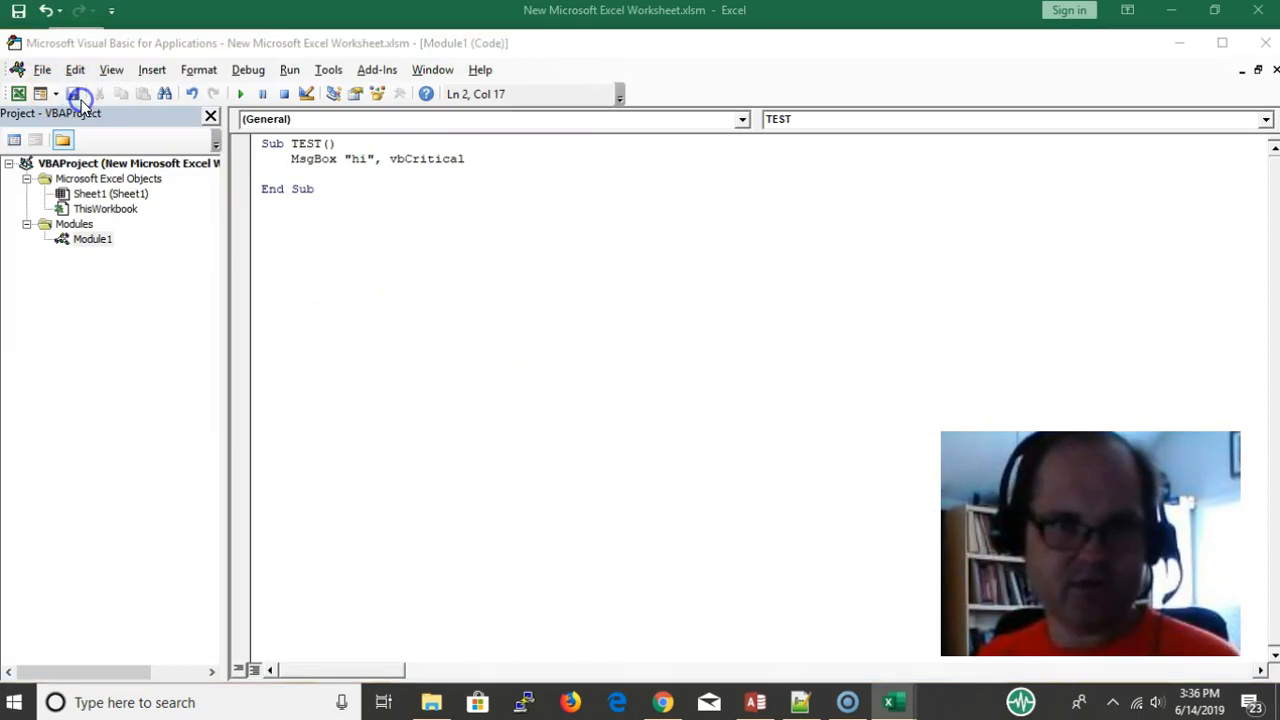
pyautogui.click(80, 94)
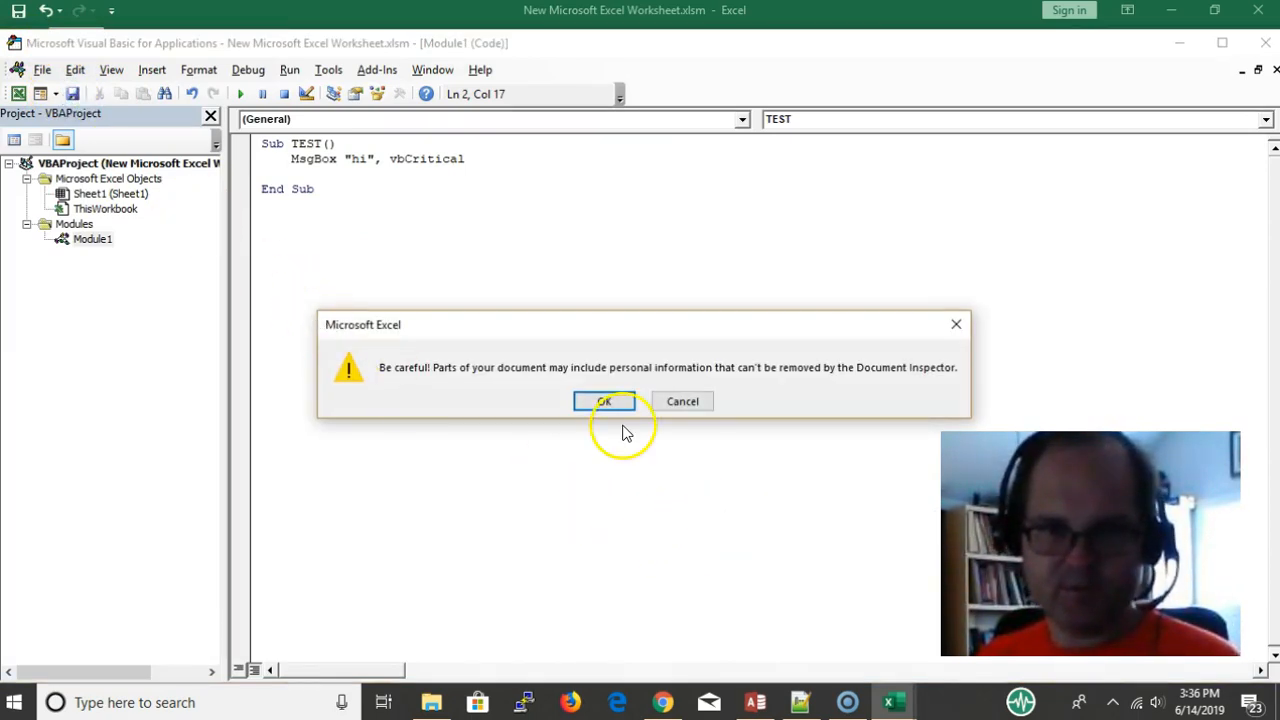
pyautogui.click(603, 401)
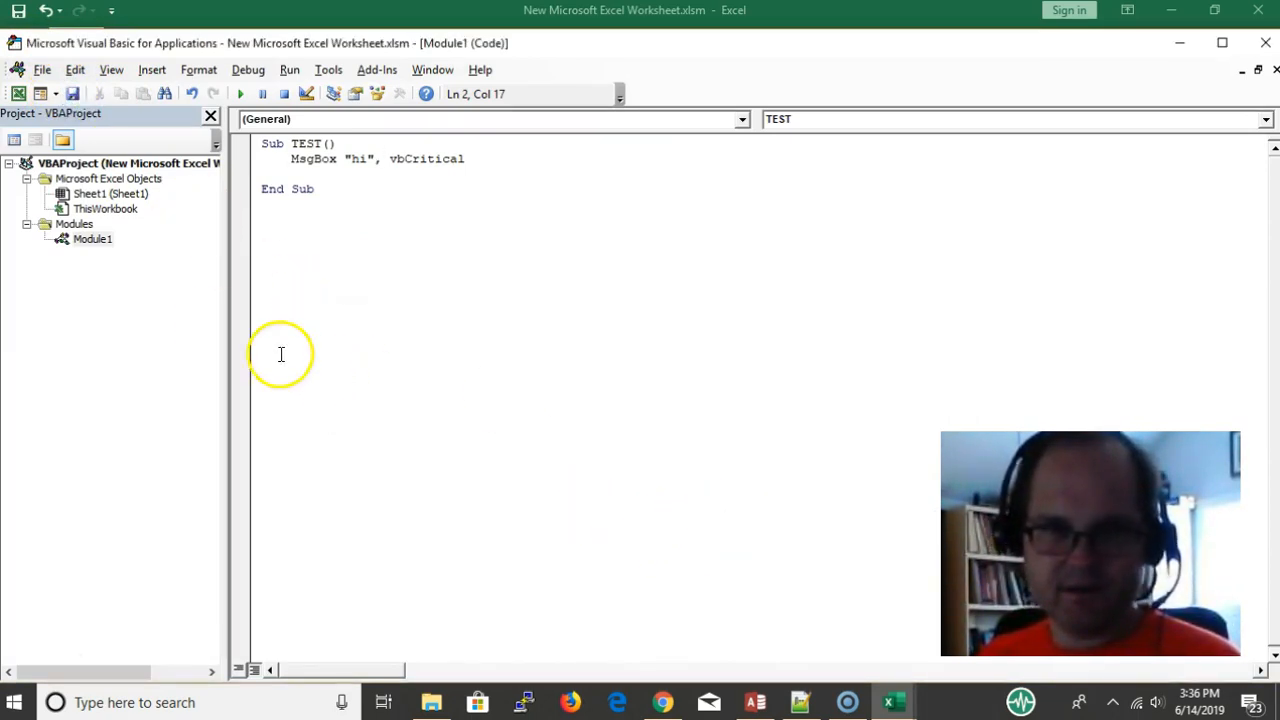
pyautogui.moveTo(245, 275)
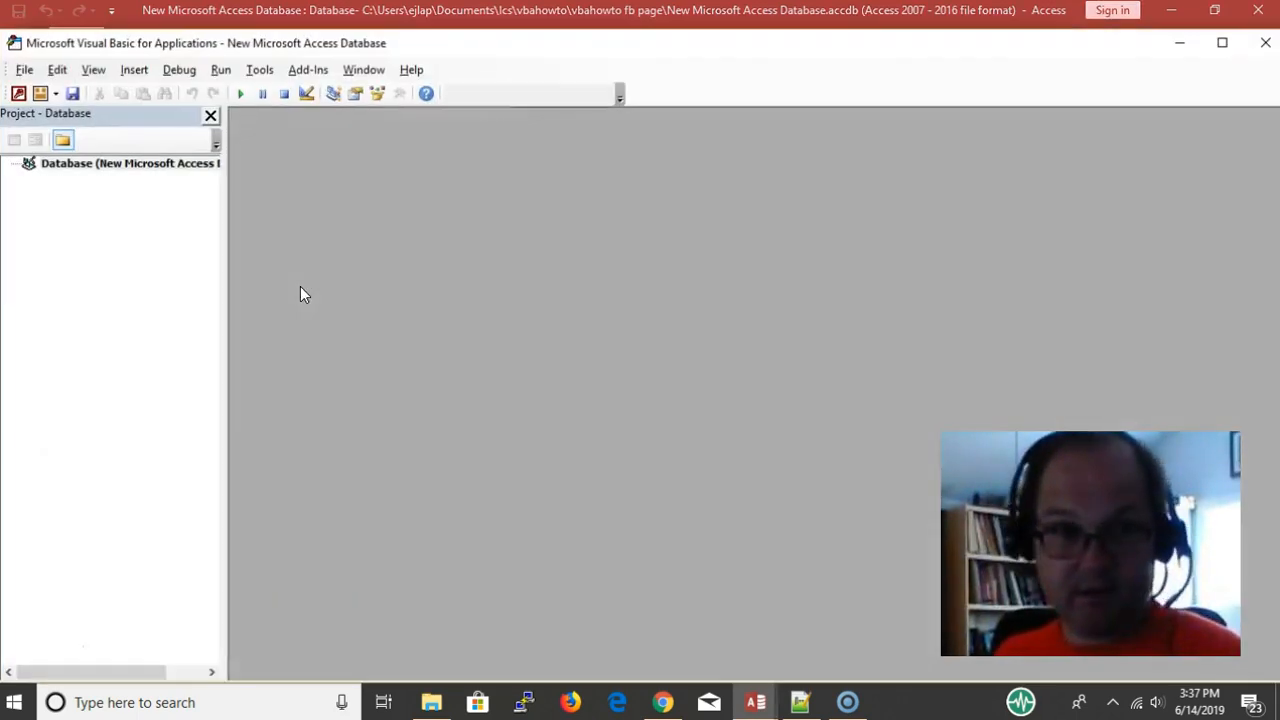
pyautogui.moveTo(53, 236)
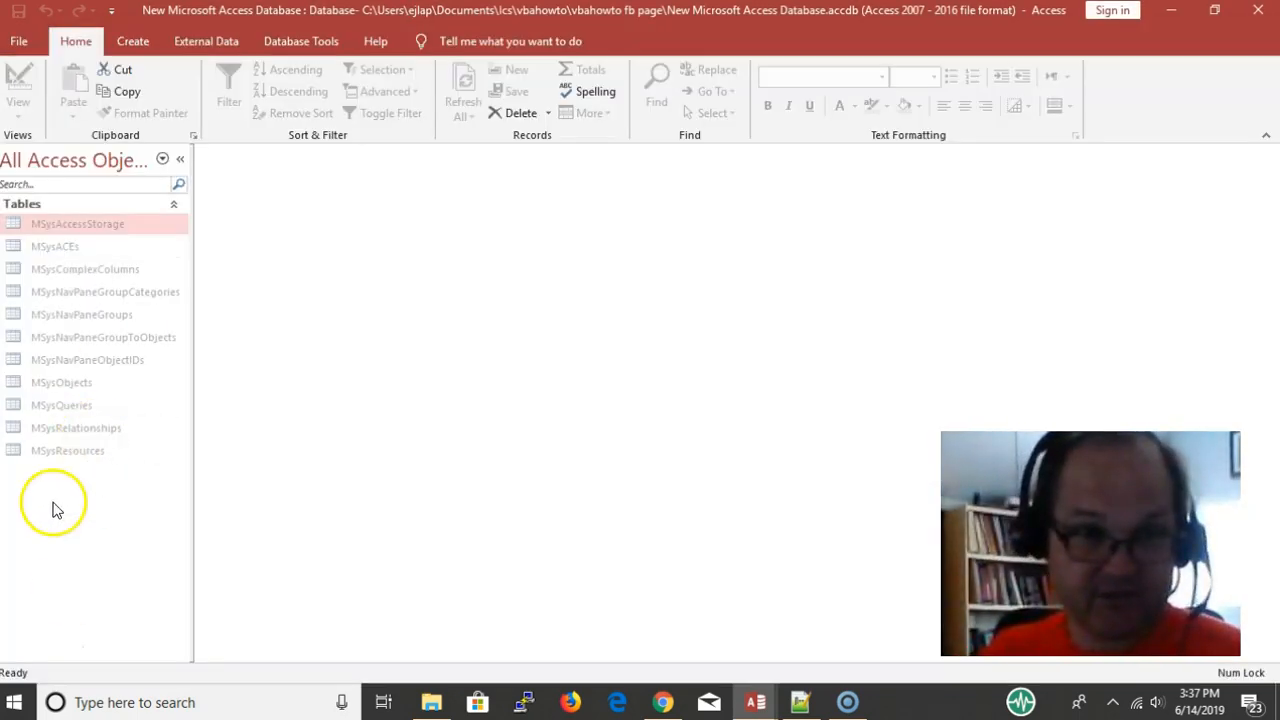
# Expand Tables in the new Access database, launch its VBA editor, and right-click the Database project.
pyautogui.click(22, 203)
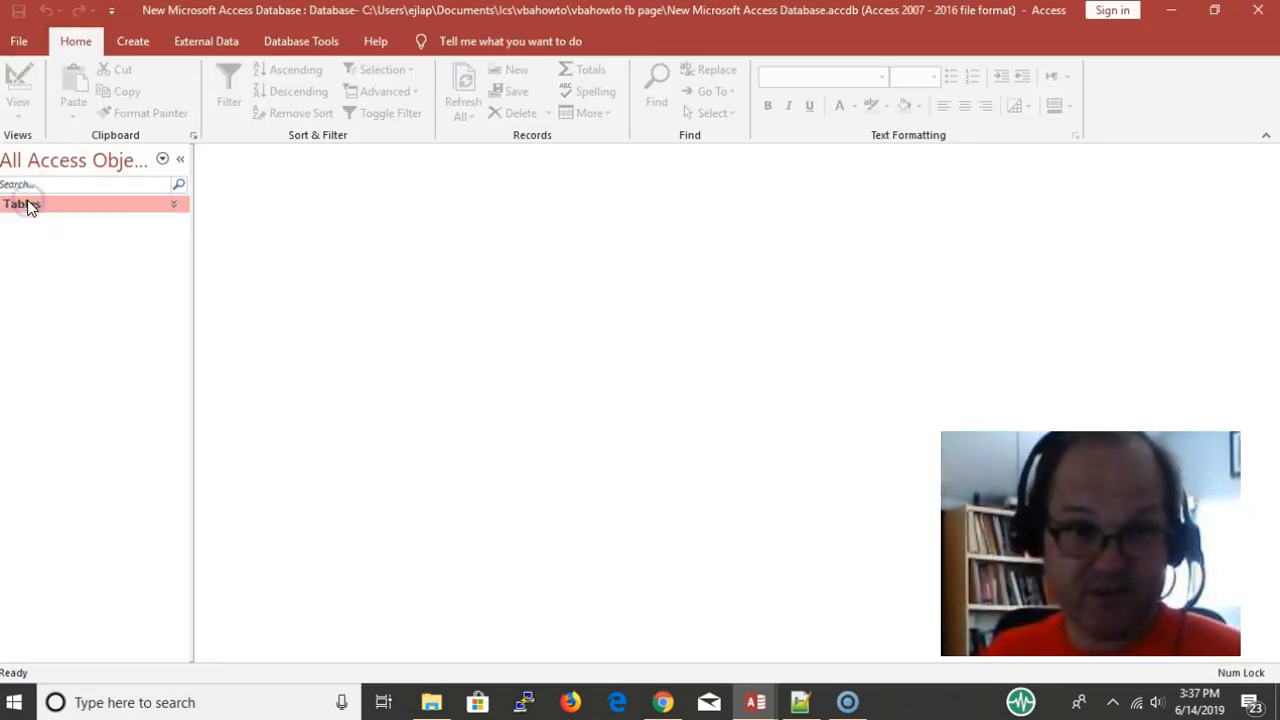
pyautogui.click(22, 204)
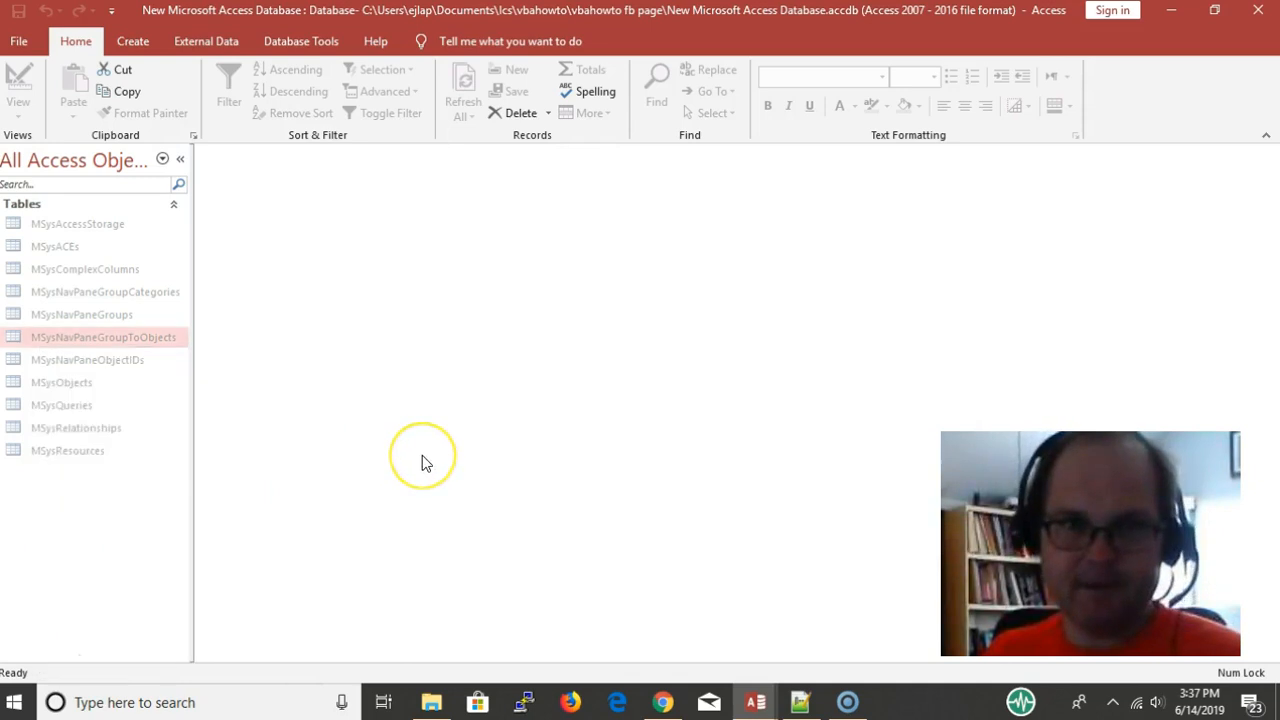
pyautogui.press('Alt+F11')
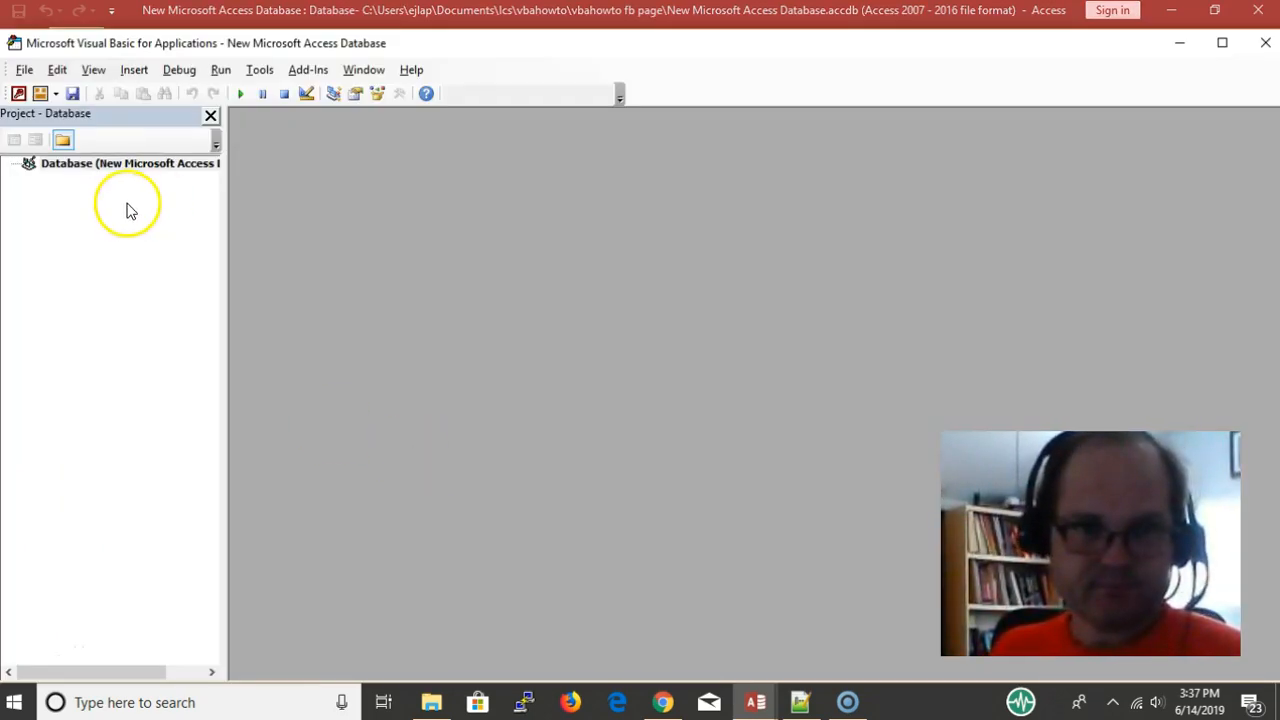
pyautogui.click(120, 163)
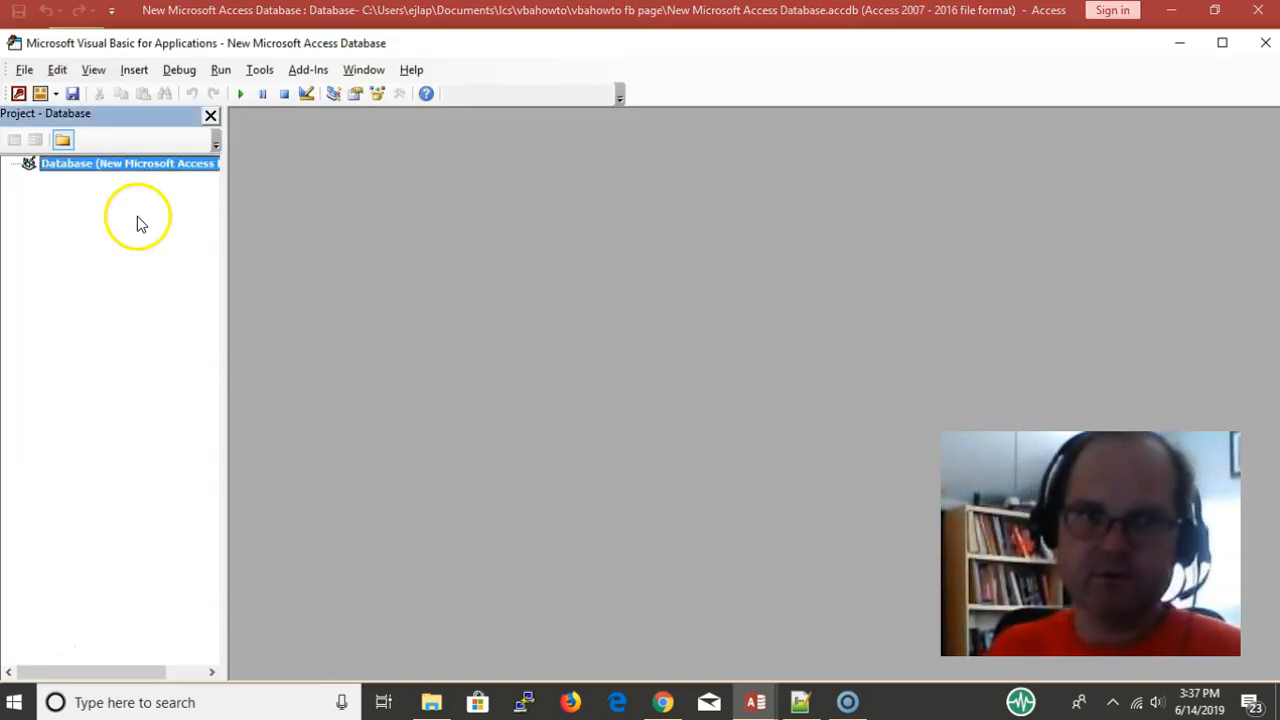
pyautogui.rightClick(128, 163)
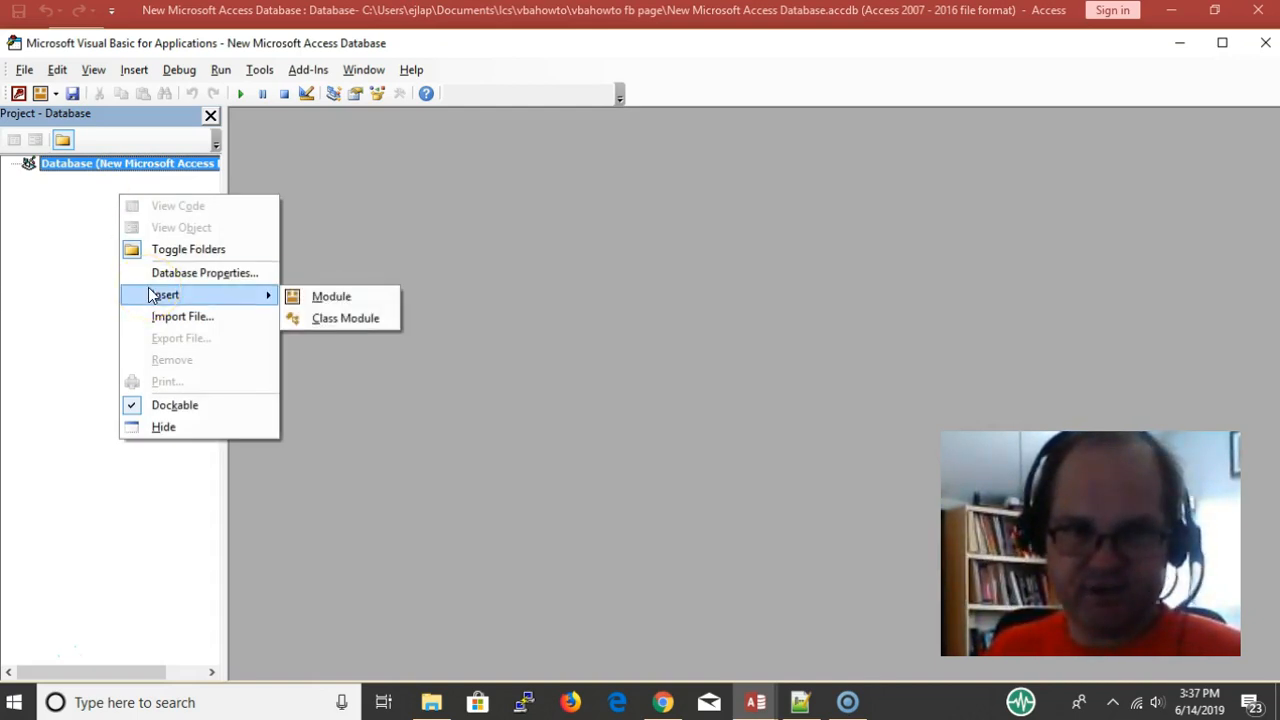
# Insert Module1 with Sub x showing MsgBox "hi" and start naming the module.
pyautogui.click(331, 296)
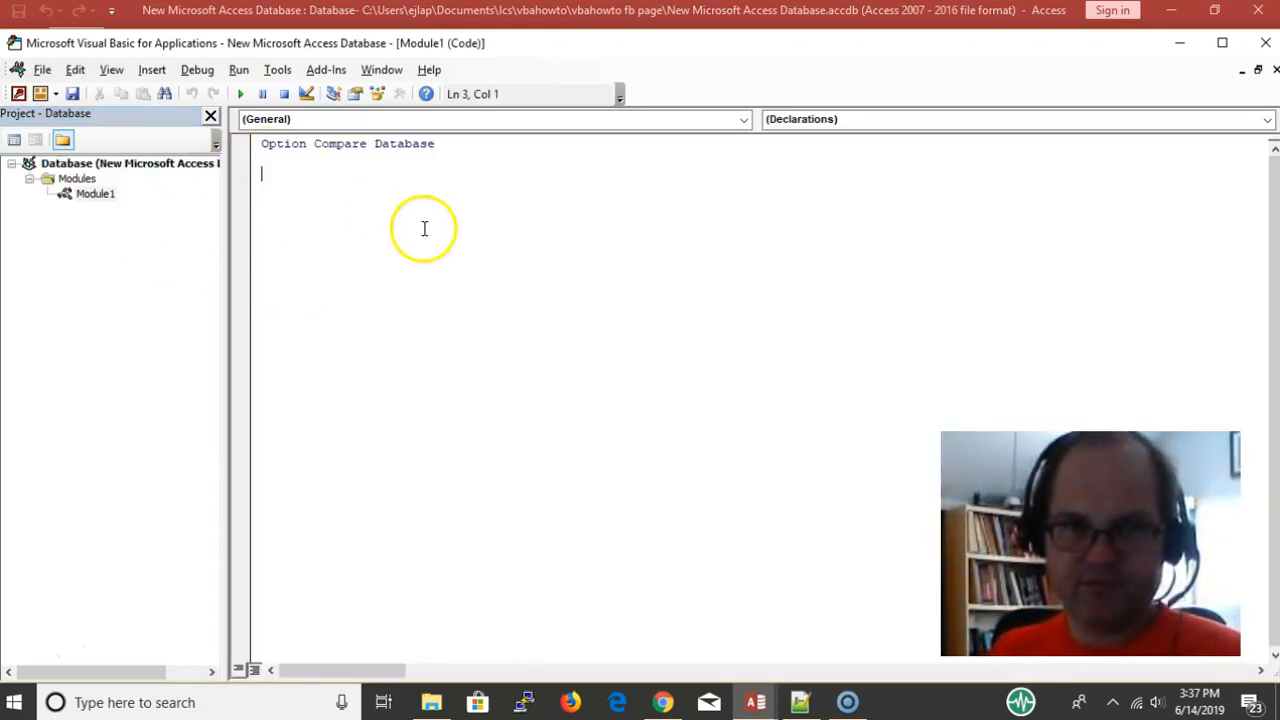
pyautogui.write('sub')
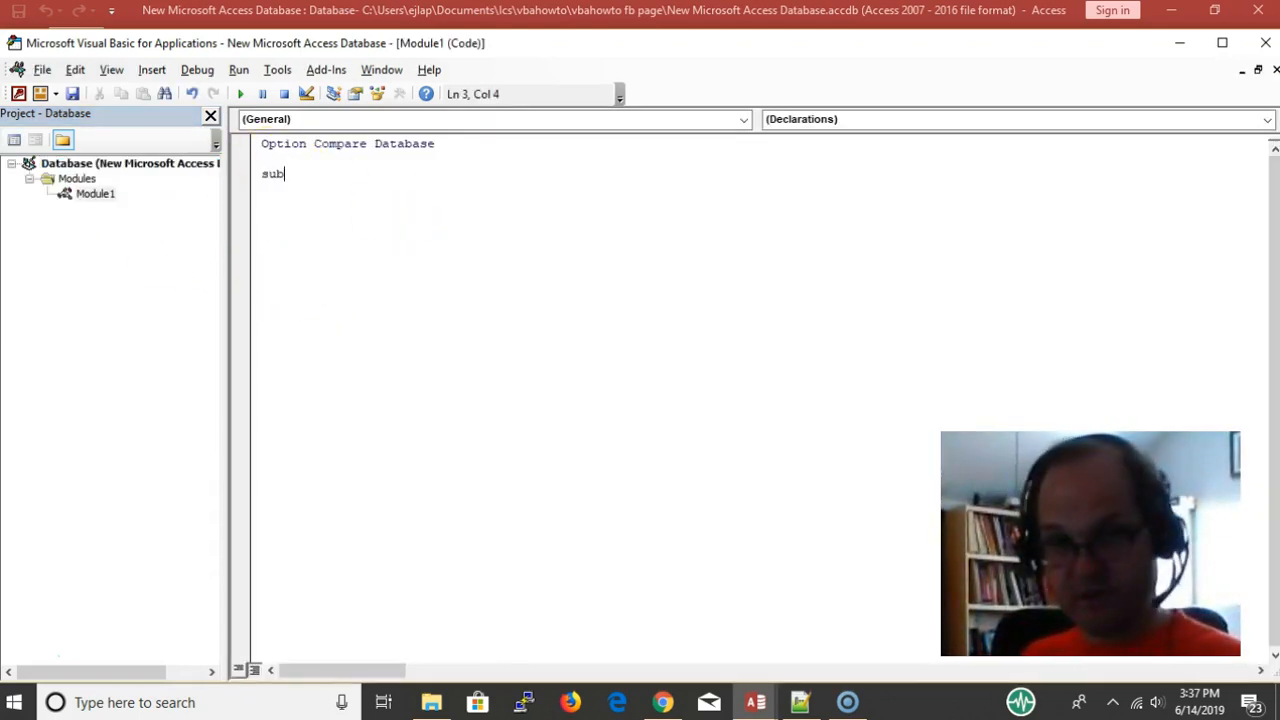
pyautogui.write('x(')
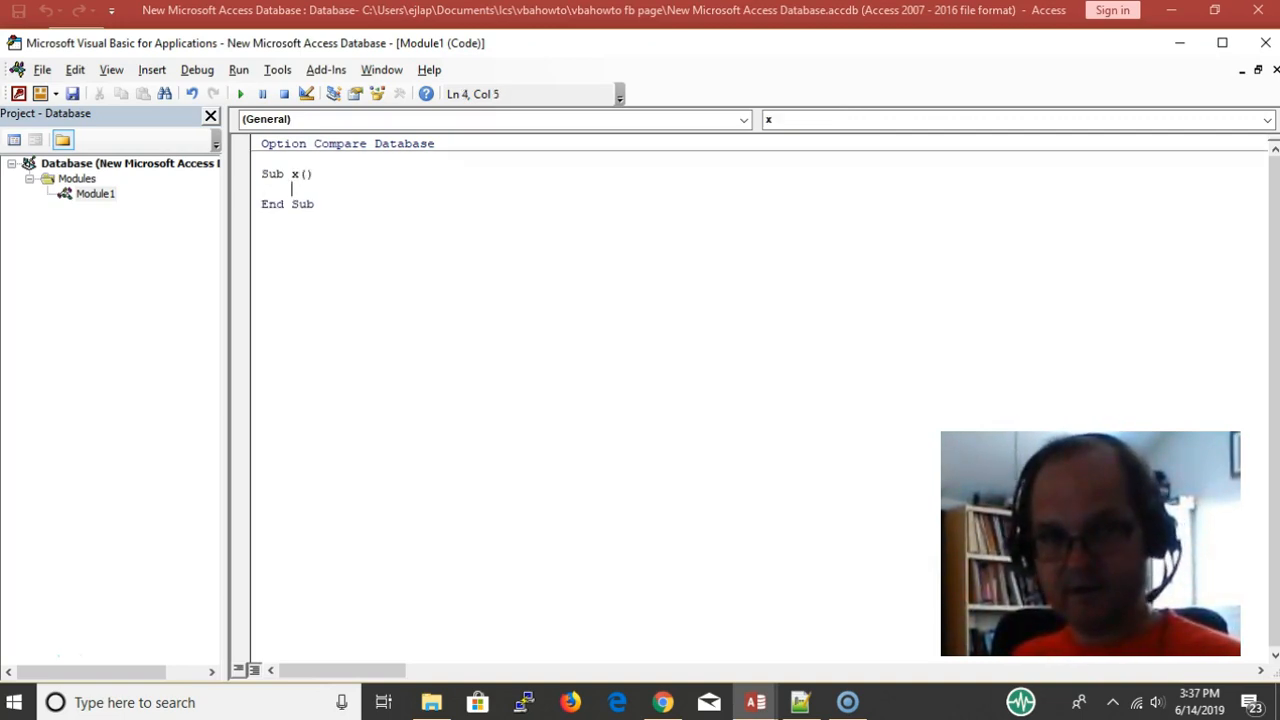
pyautogui.write('\\')
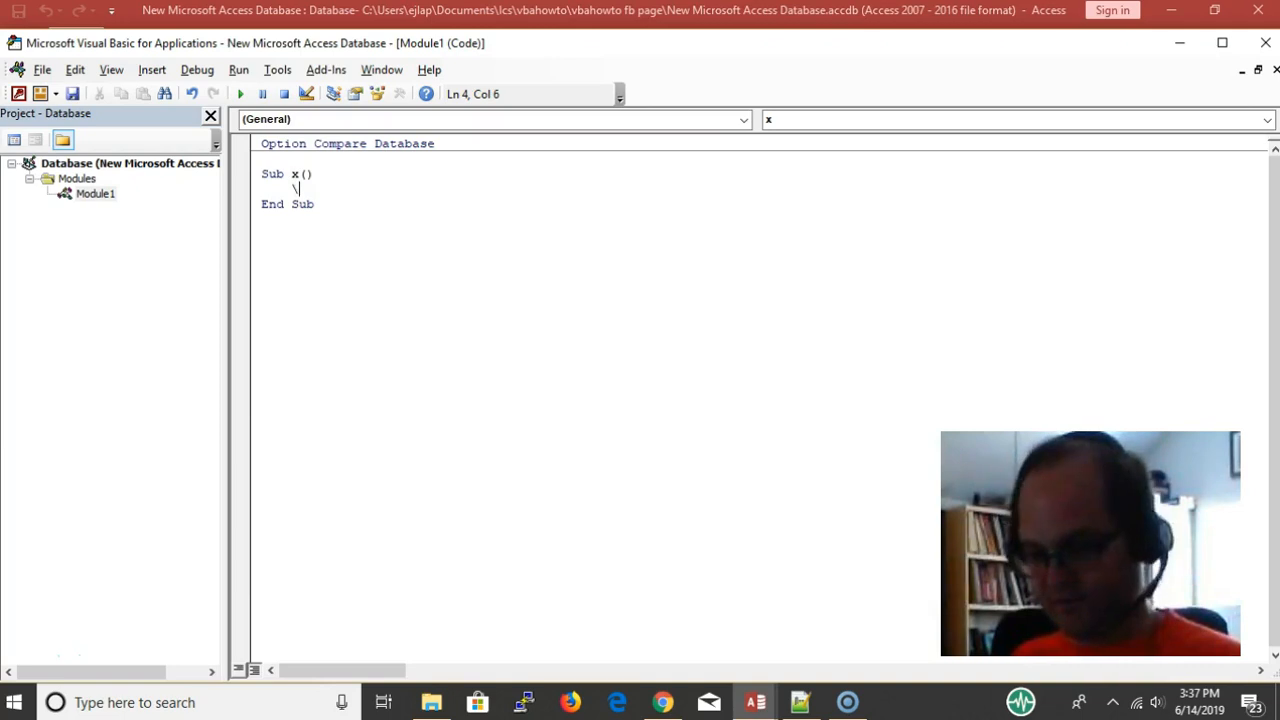
pyautogui.write('msg')
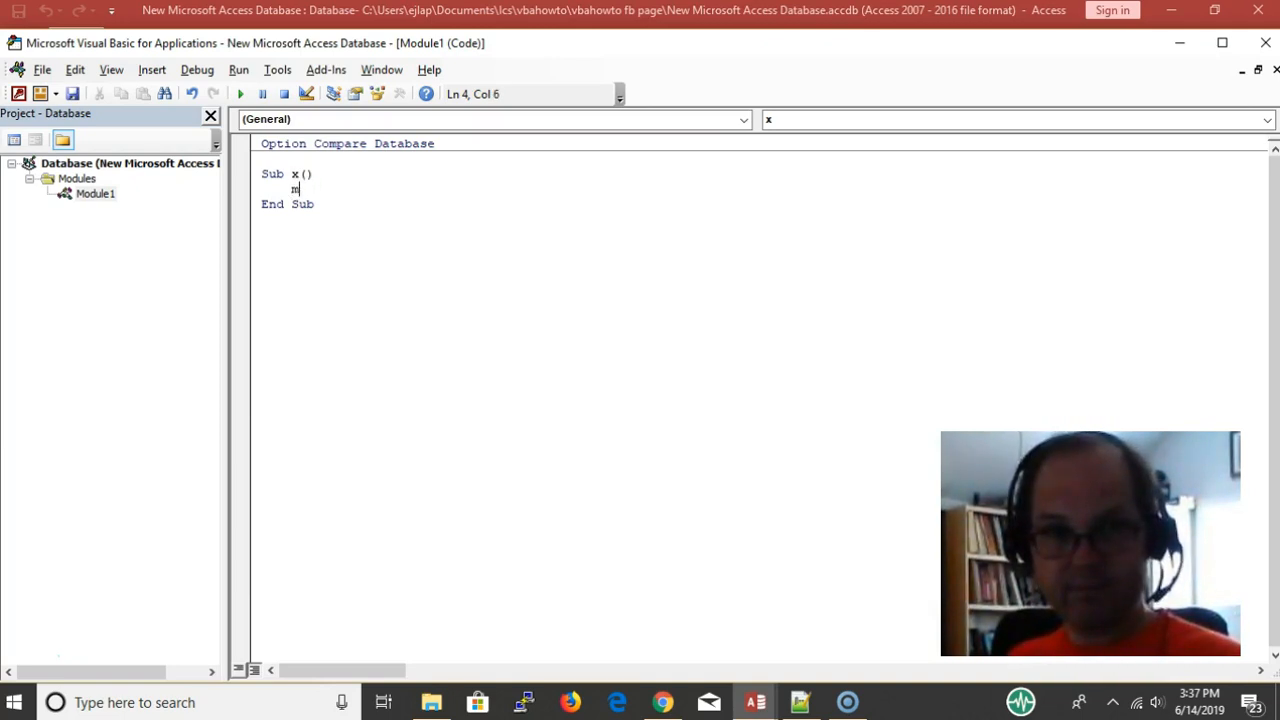
pyautogui.write('sgbox')
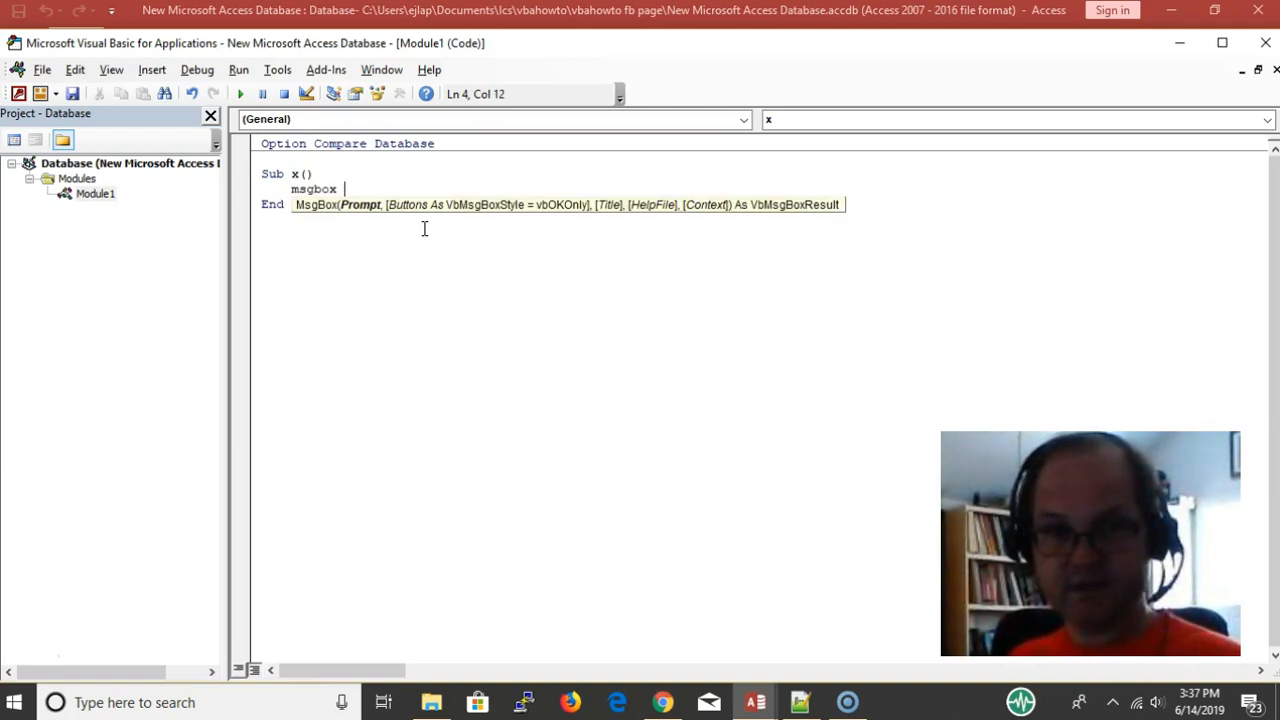
pyautogui.write('"')
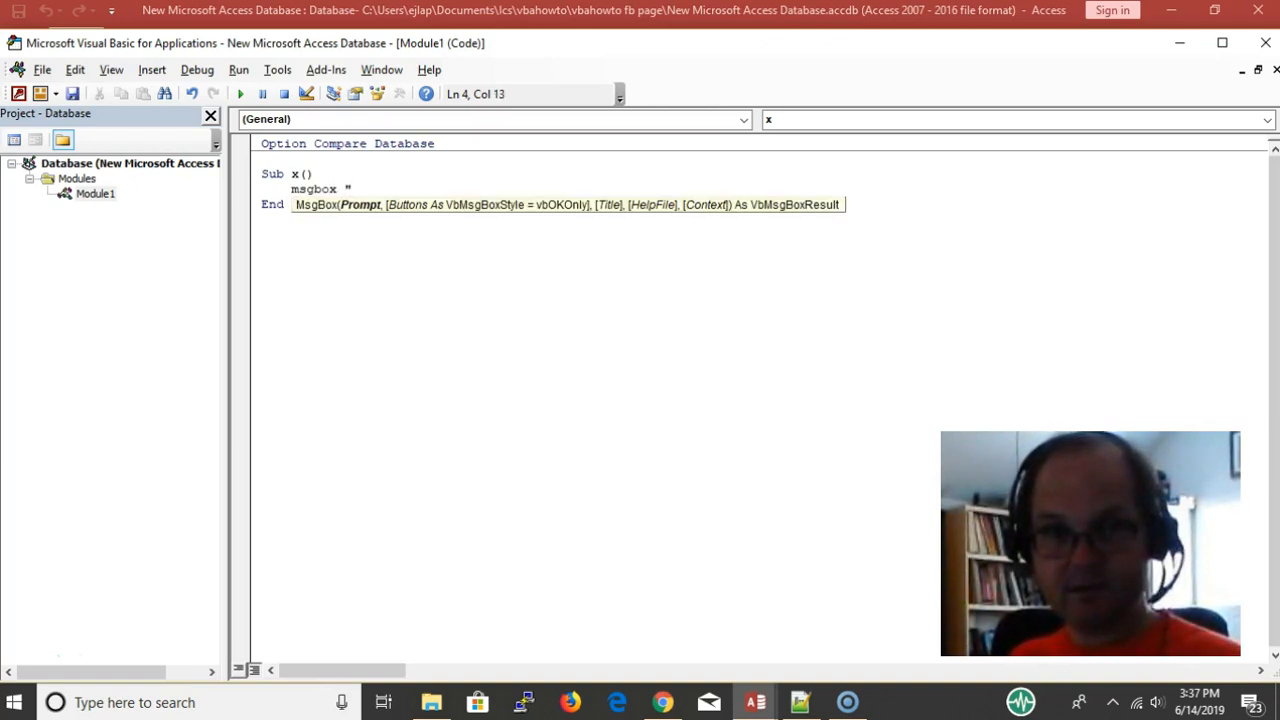
pyautogui.write('hi')
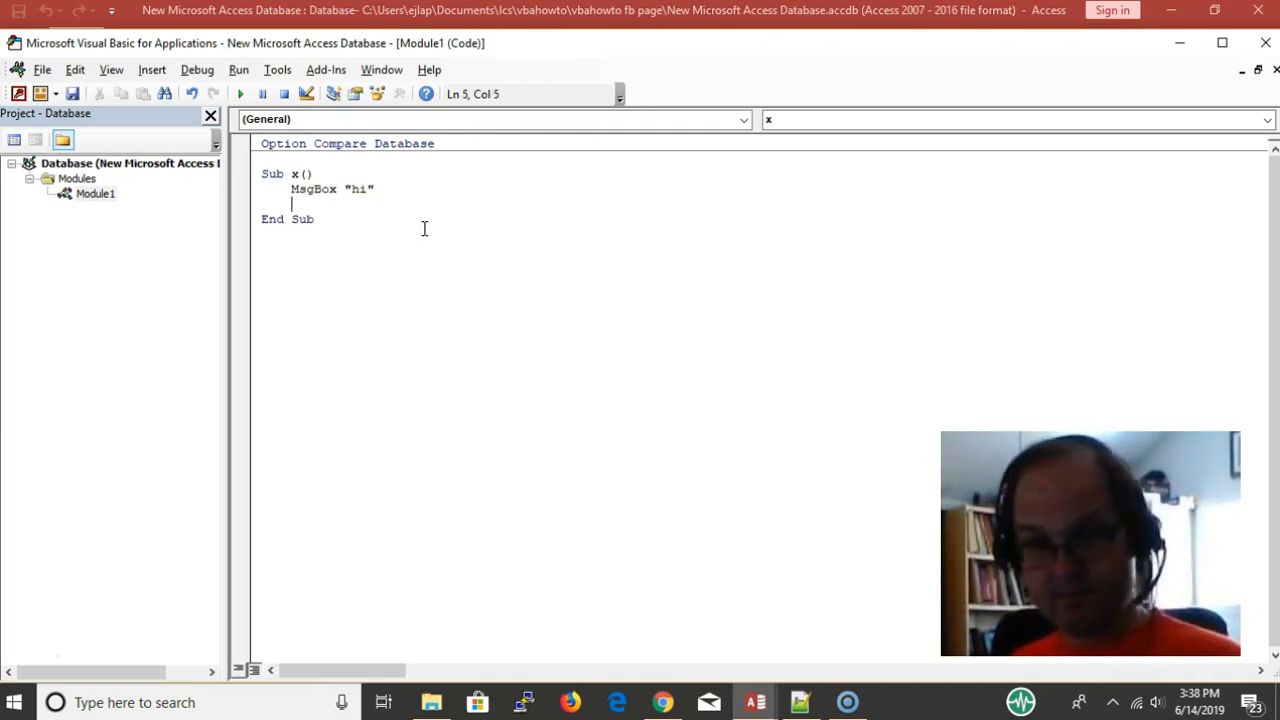
pyautogui.write('bas')
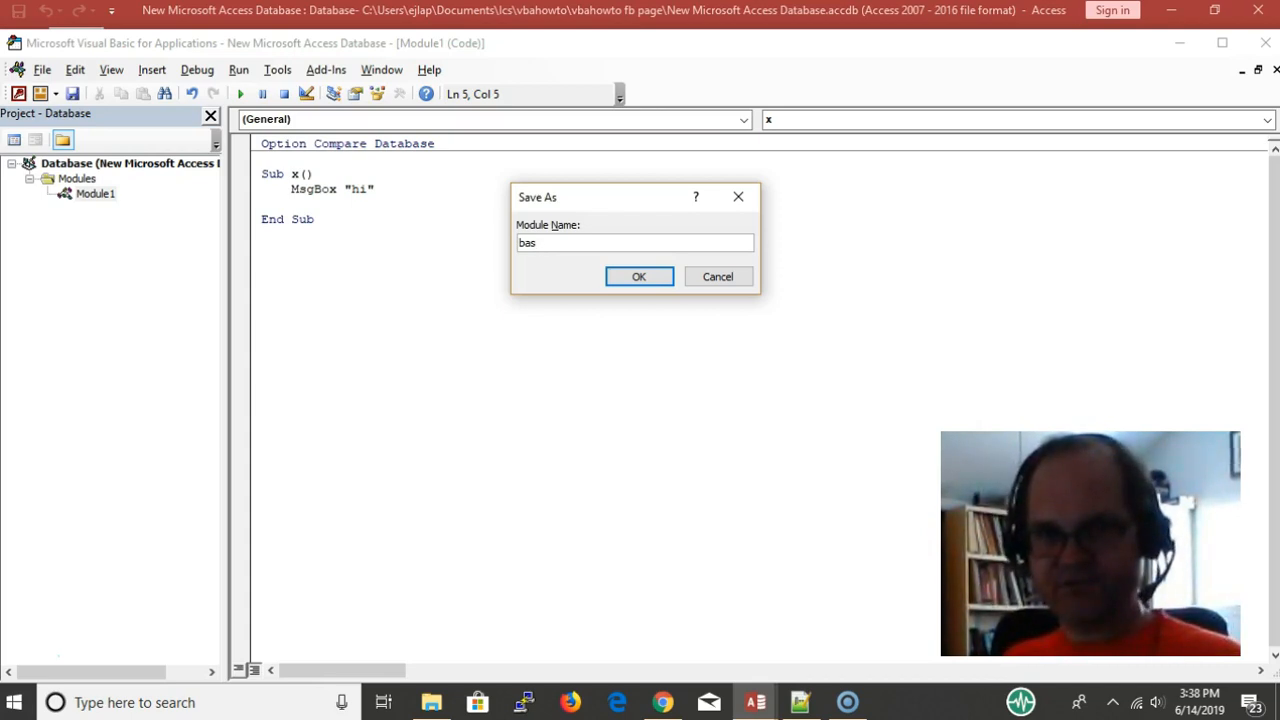
# Name the new module basTest and confirm the save.
pyautogui.write('Test')
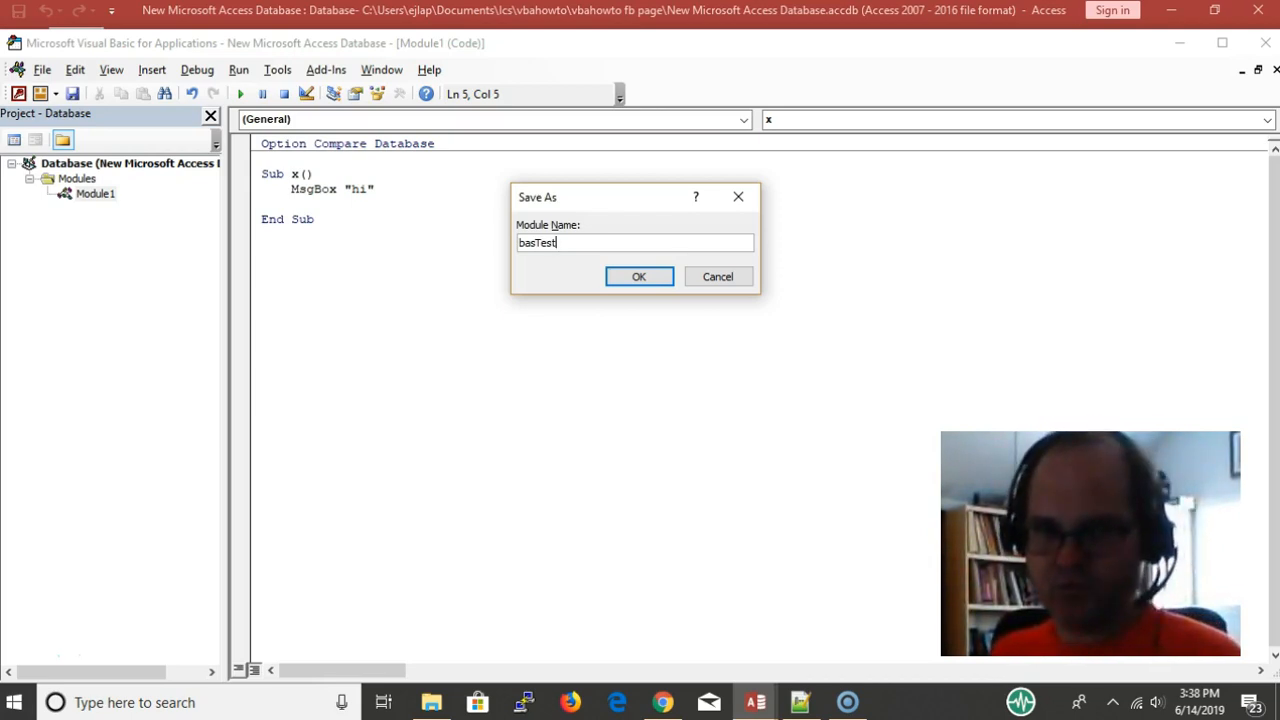
pyautogui.click(639, 276)
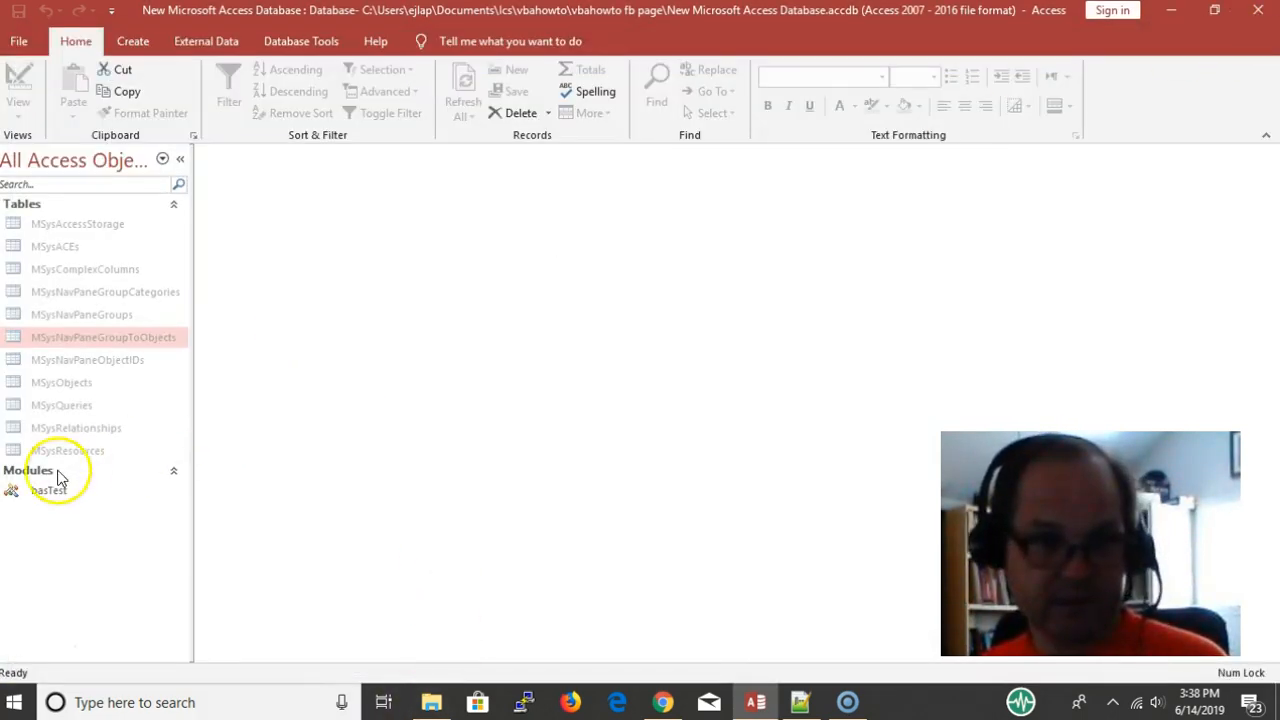
# Run the basTest module from the Modules list and dismiss its 'hi' message.
pyautogui.click(48, 490)
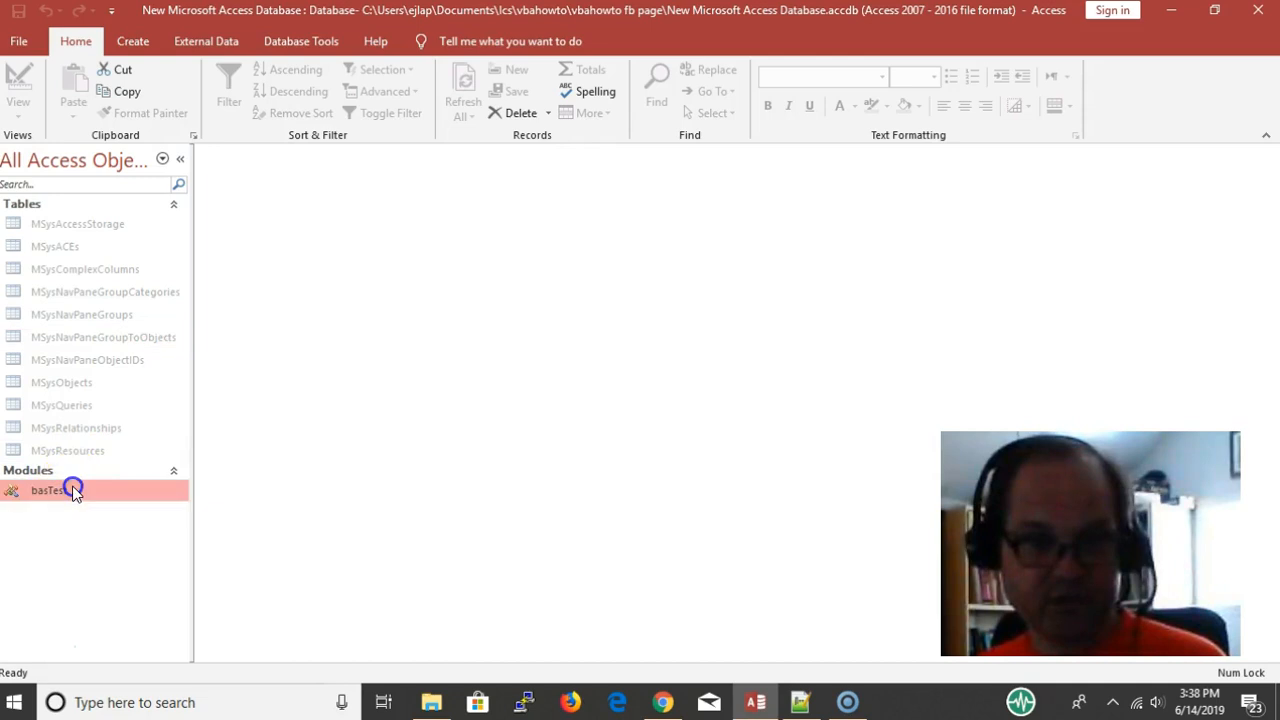
pyautogui.doubleClick(50, 490)
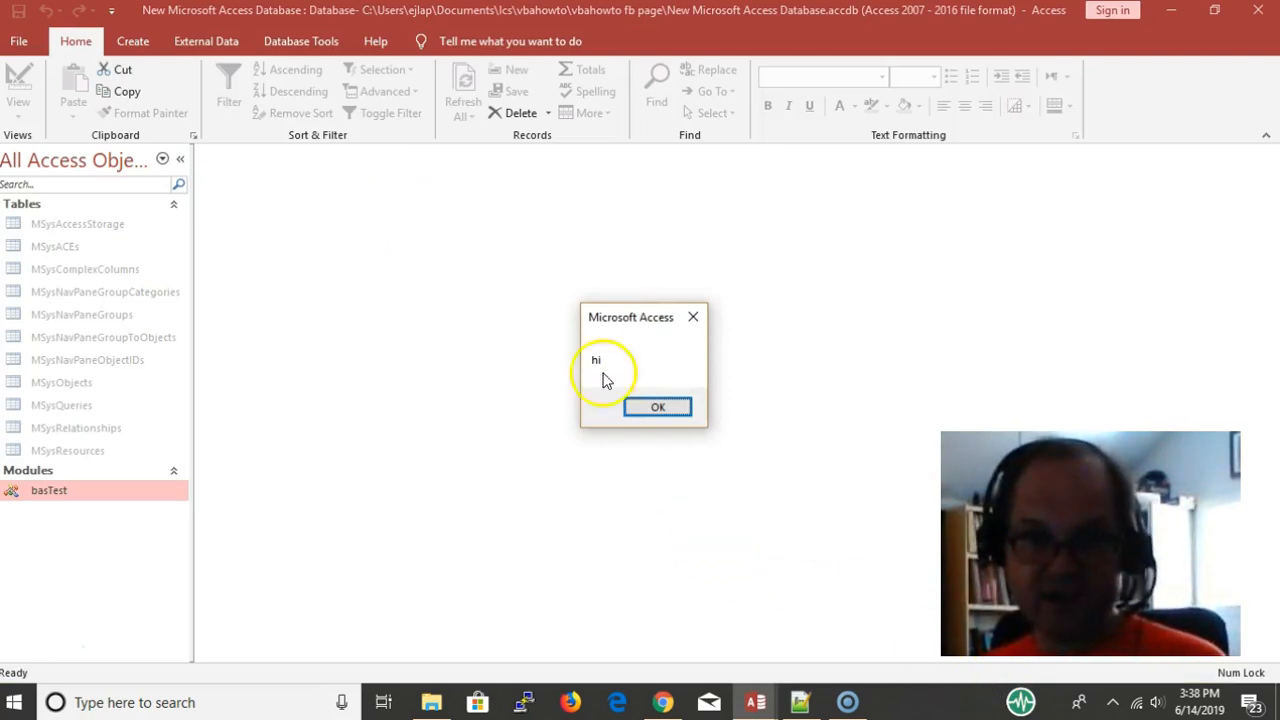
pyautogui.click(657, 407)
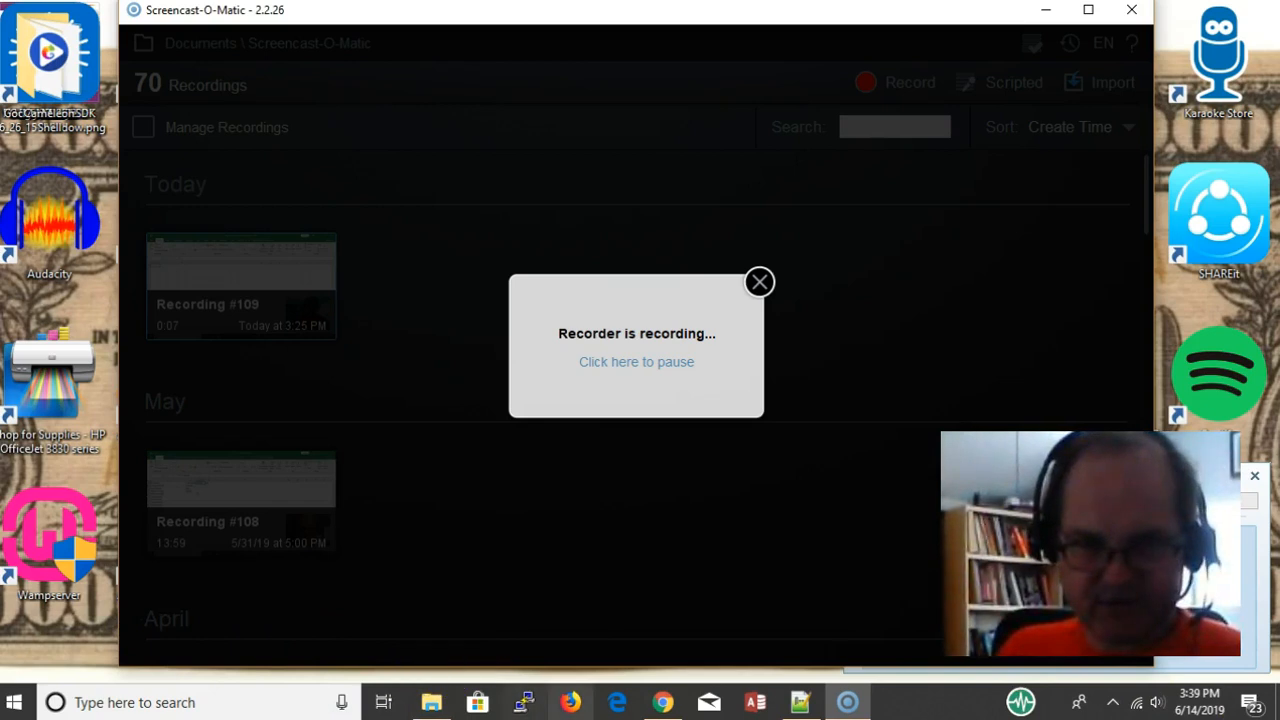
pyautogui.moveTo(662, 702)
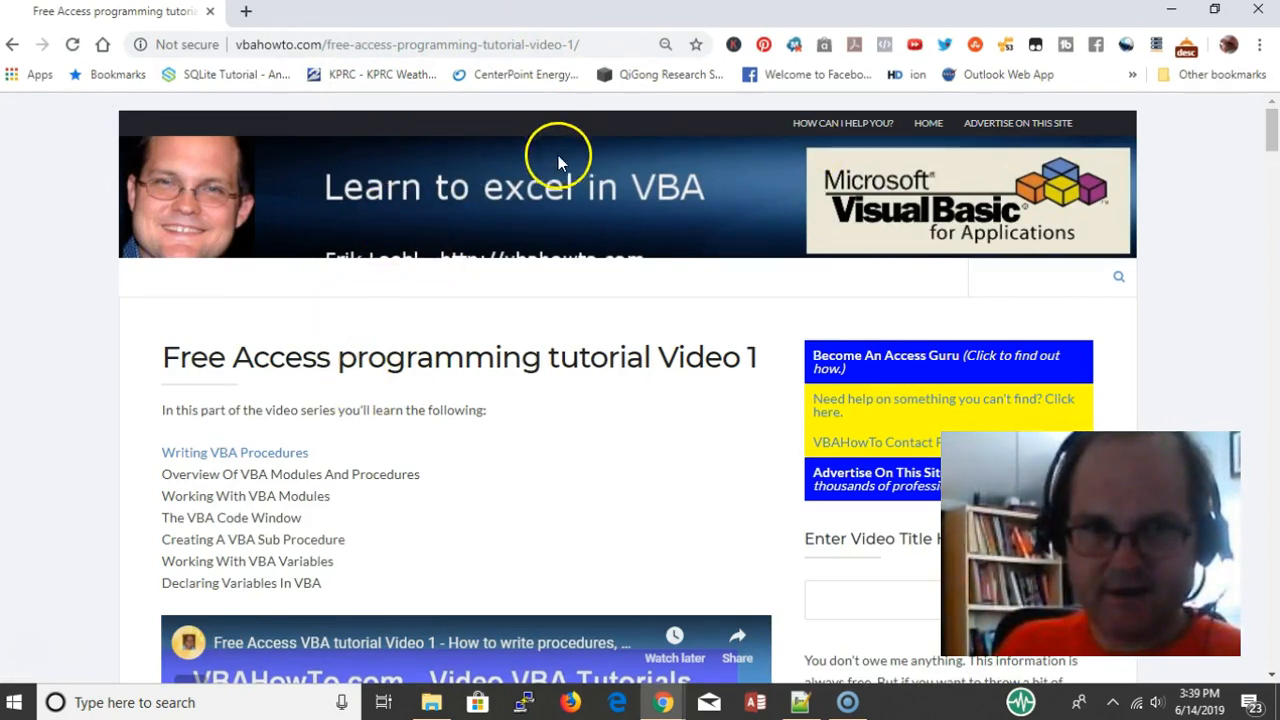
pyautogui.moveTo(530, 248)
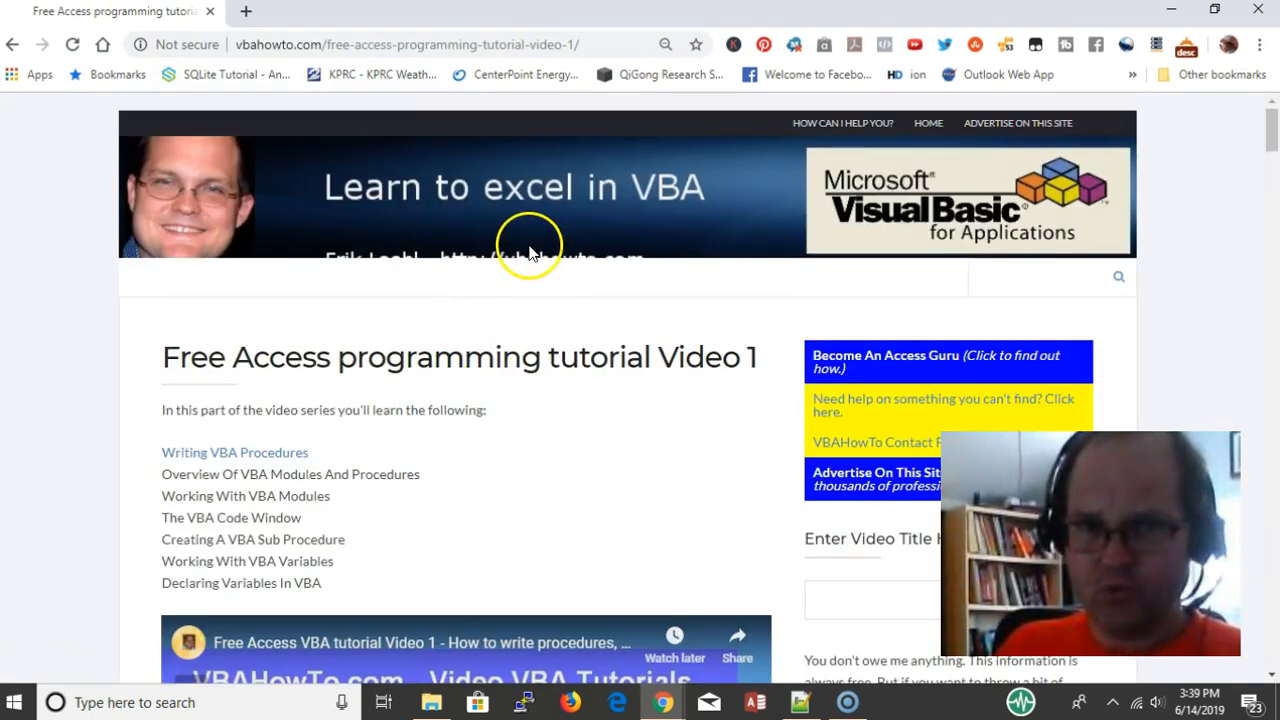
pyautogui.moveTo(262, 540)
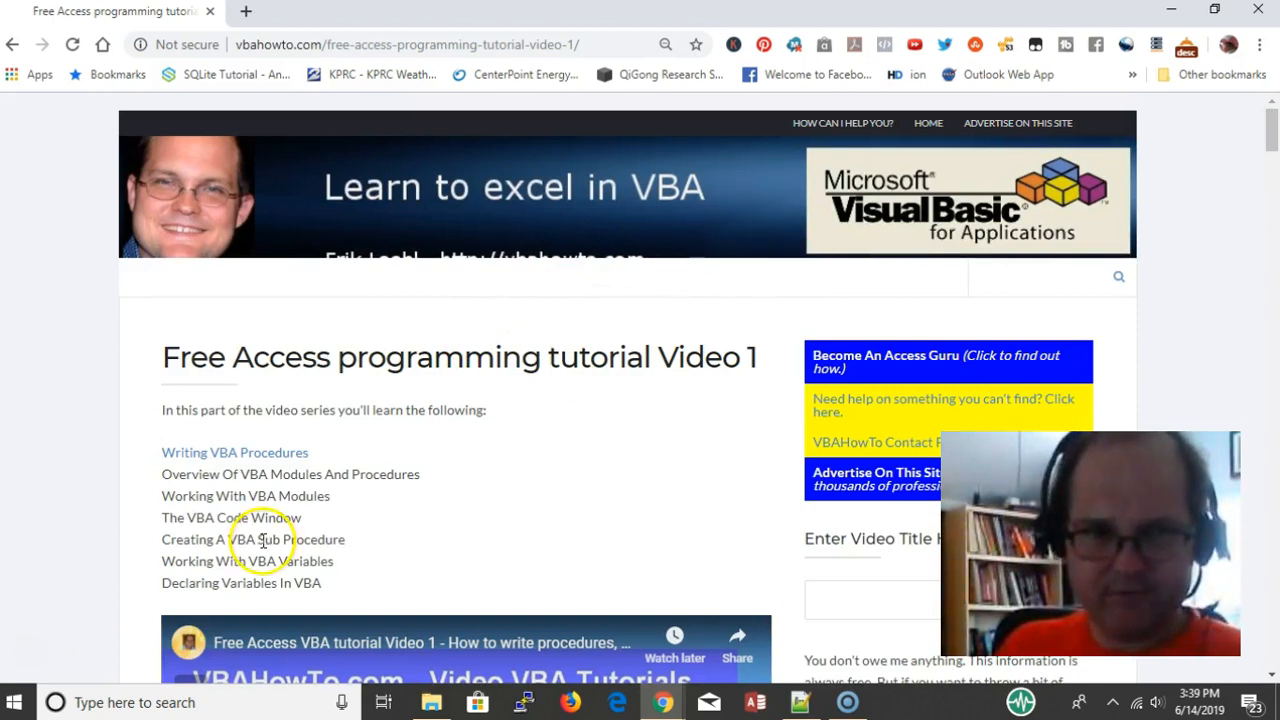
pyautogui.moveTo(690, 237)
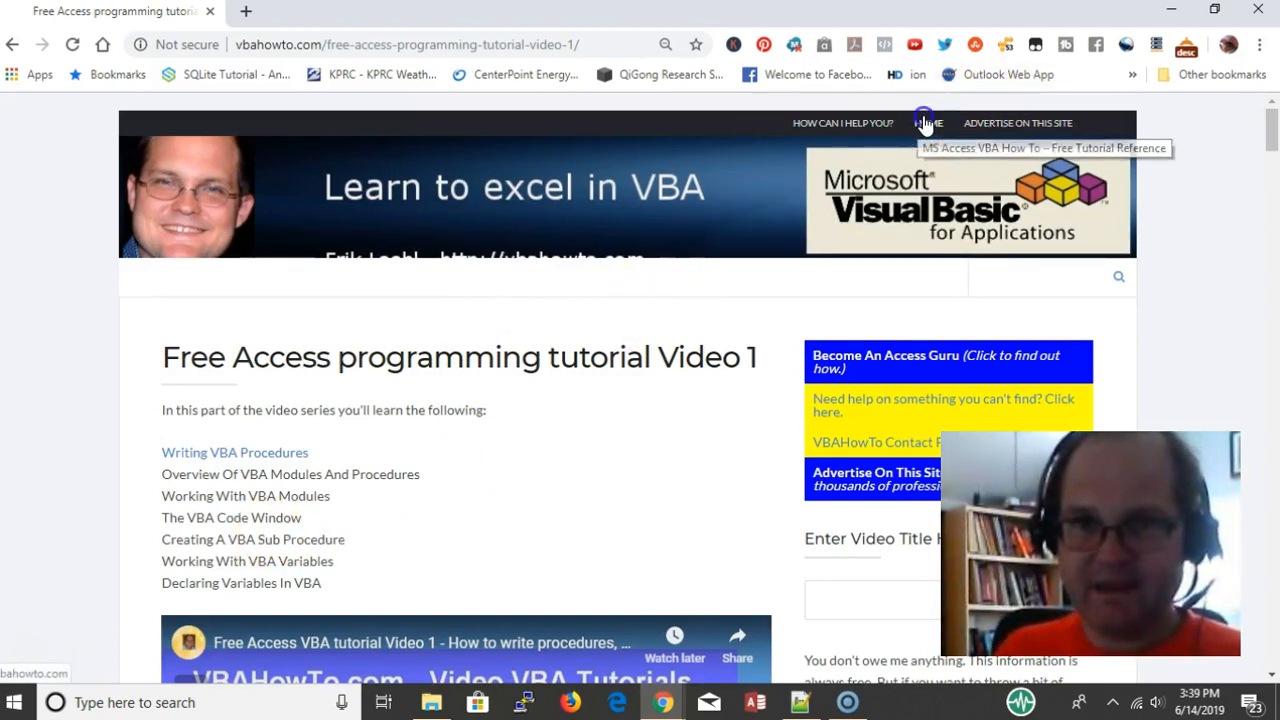
# Go to the vbahowto.com home page via the HOME link.
pyautogui.click(929, 123)
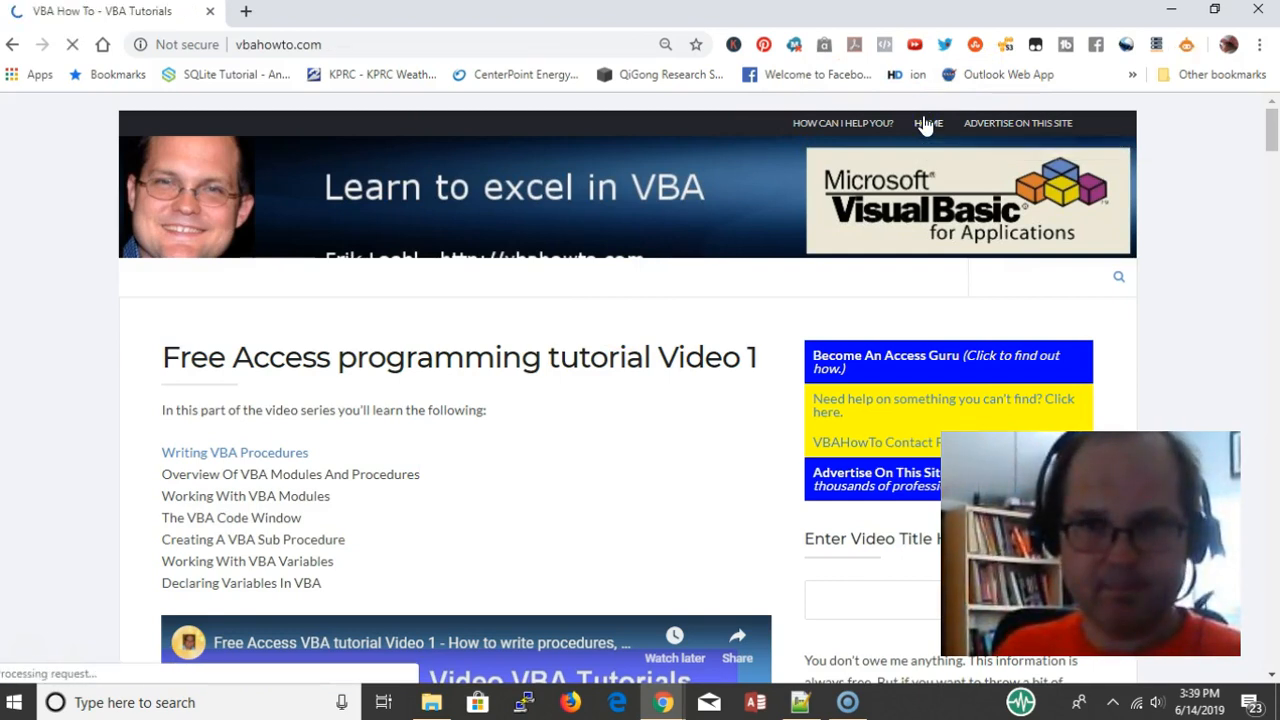